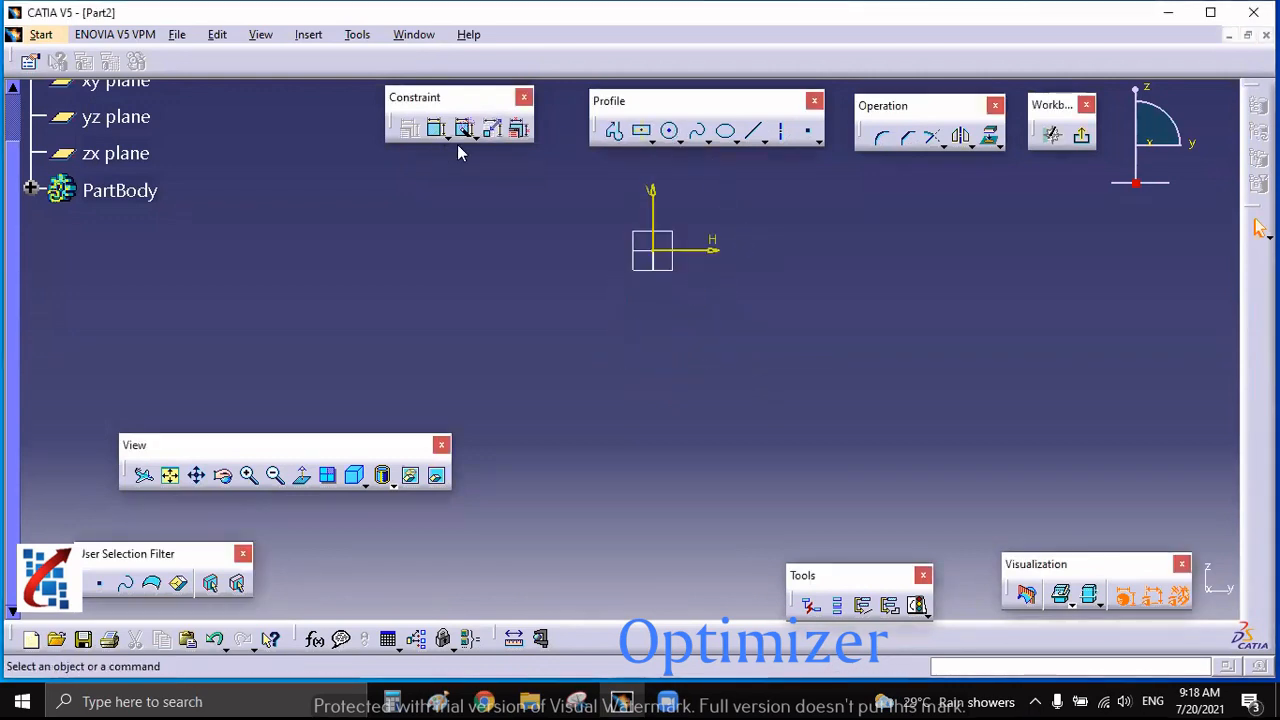
mouse_move(492, 128)
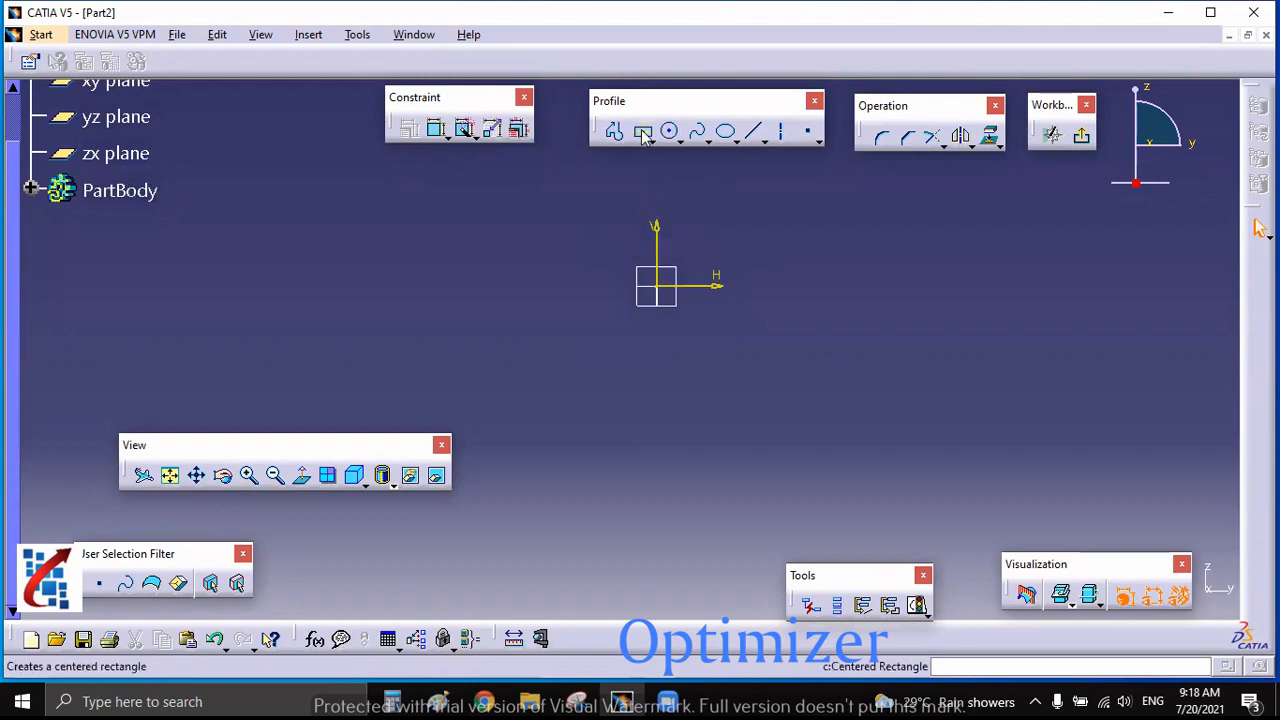
mouse_move(644, 132)
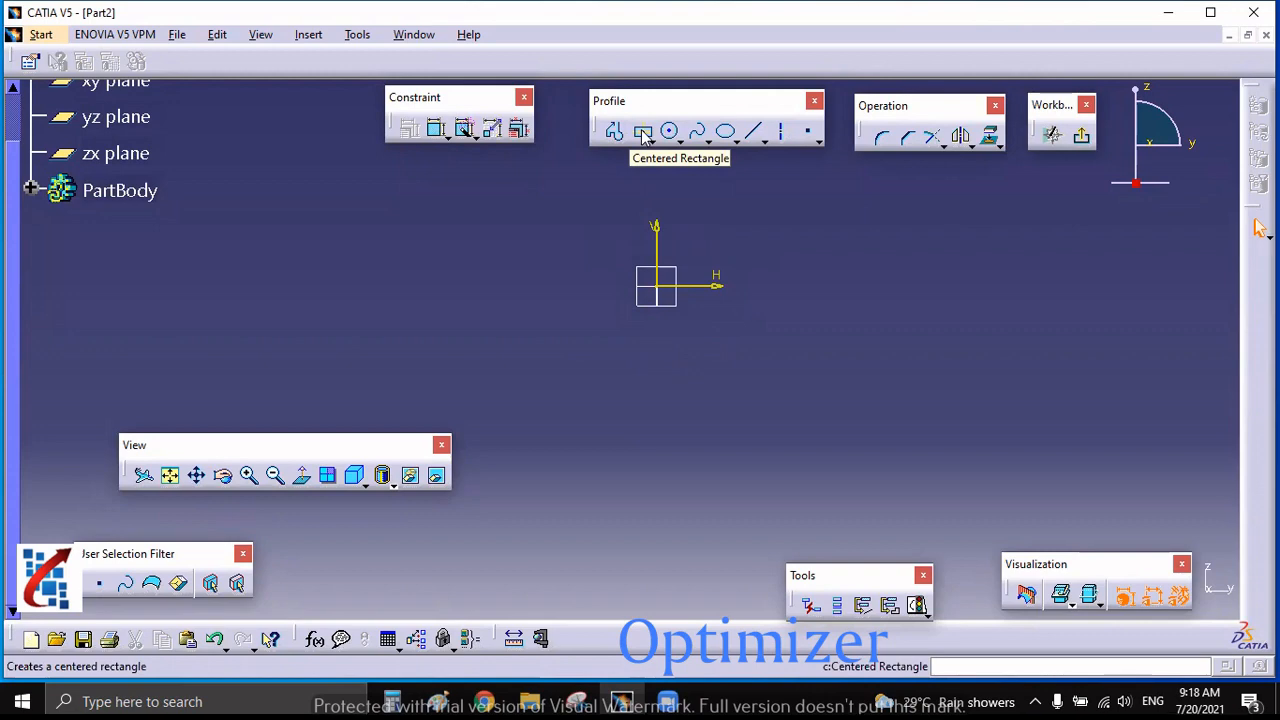
Sketch a centered rectangle for the piston at the origin and begin the rod line from the crank circle
left_click(644, 132)
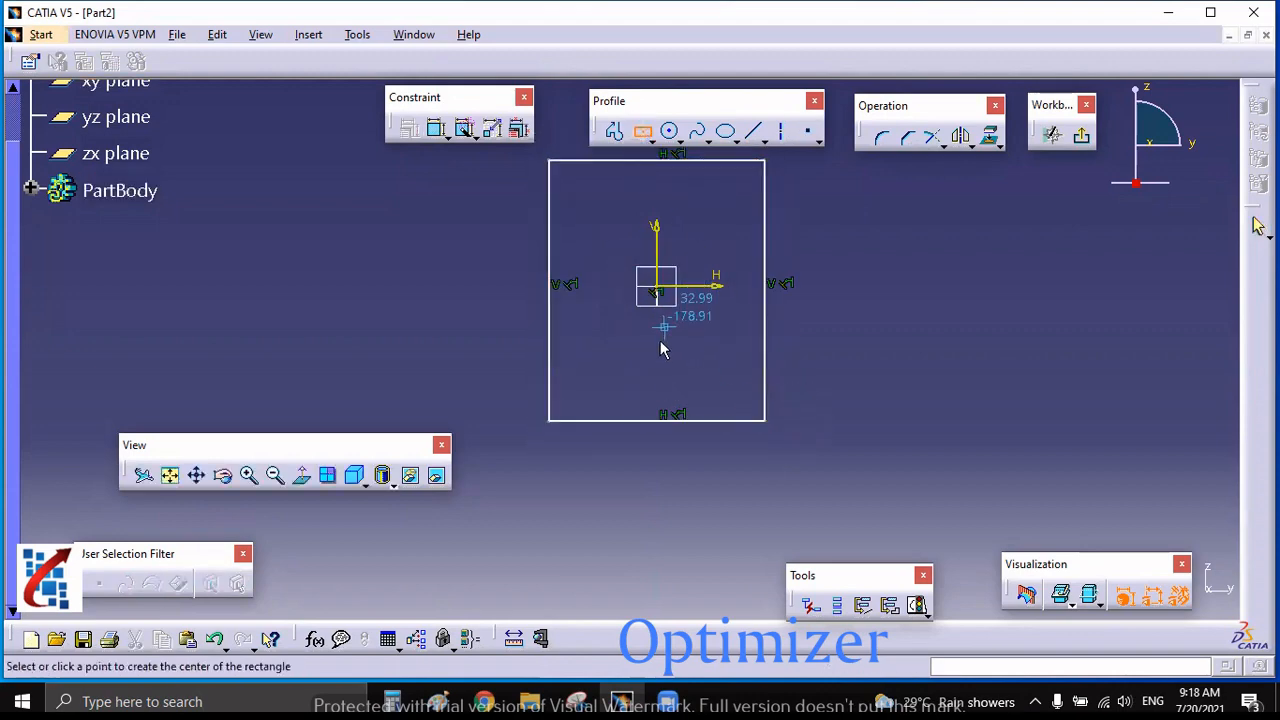
left_click(656, 288)
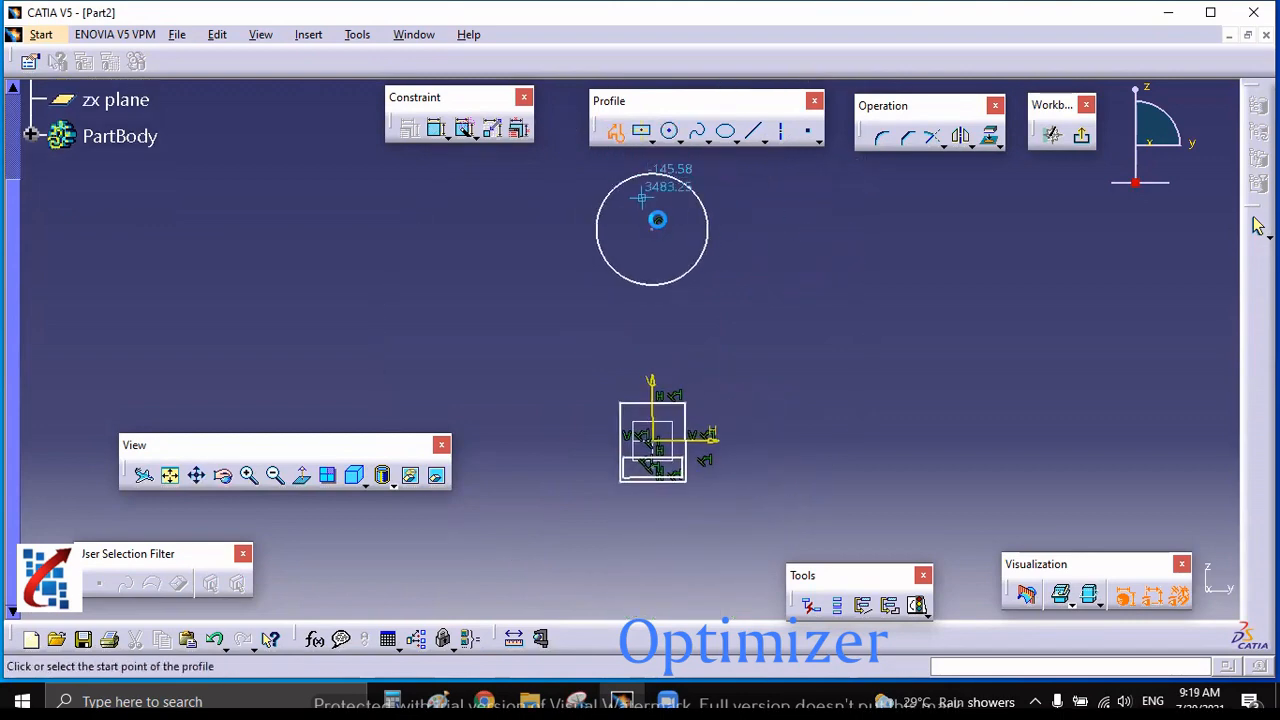
left_click(658, 222)
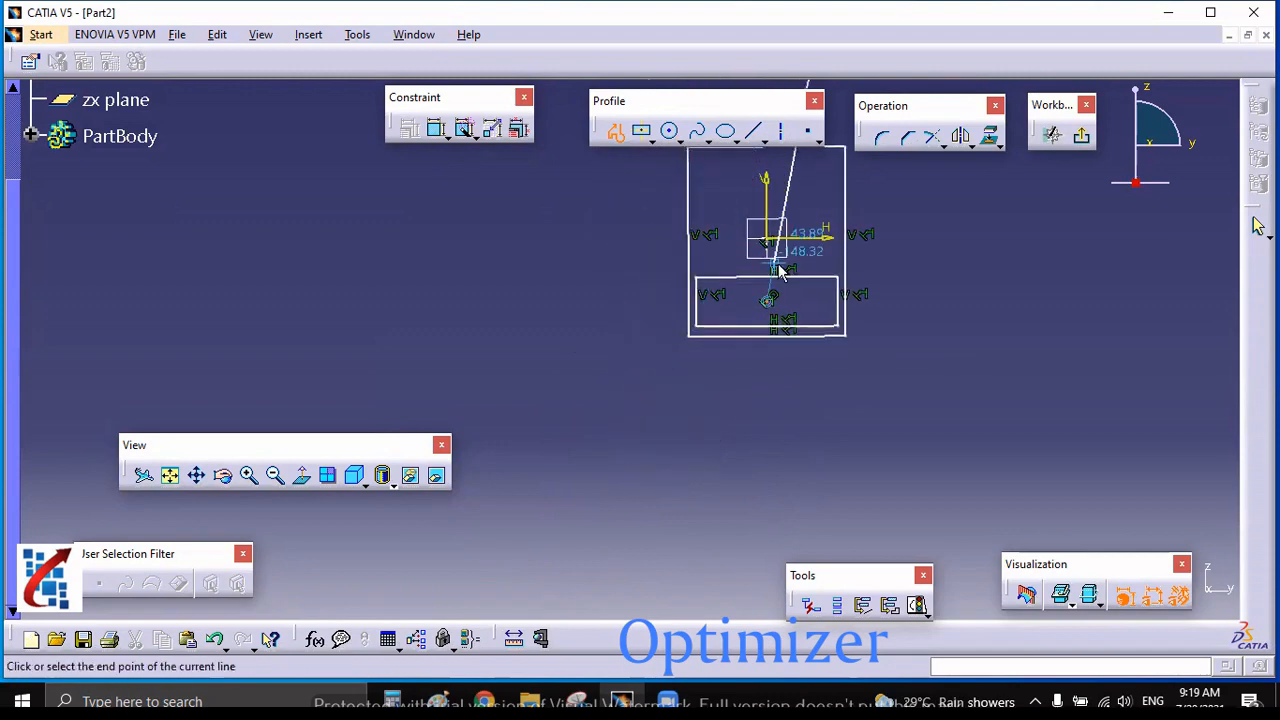
mouse_move(904, 344)
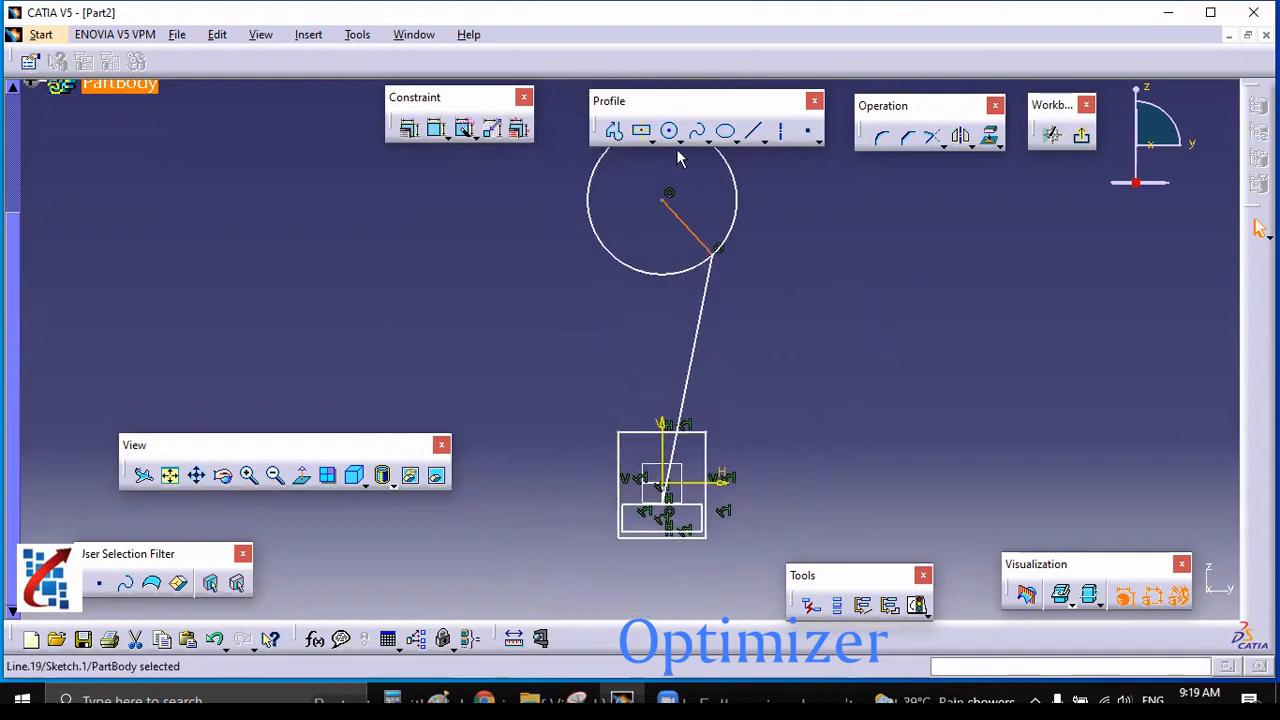
mouse_move(644, 462)
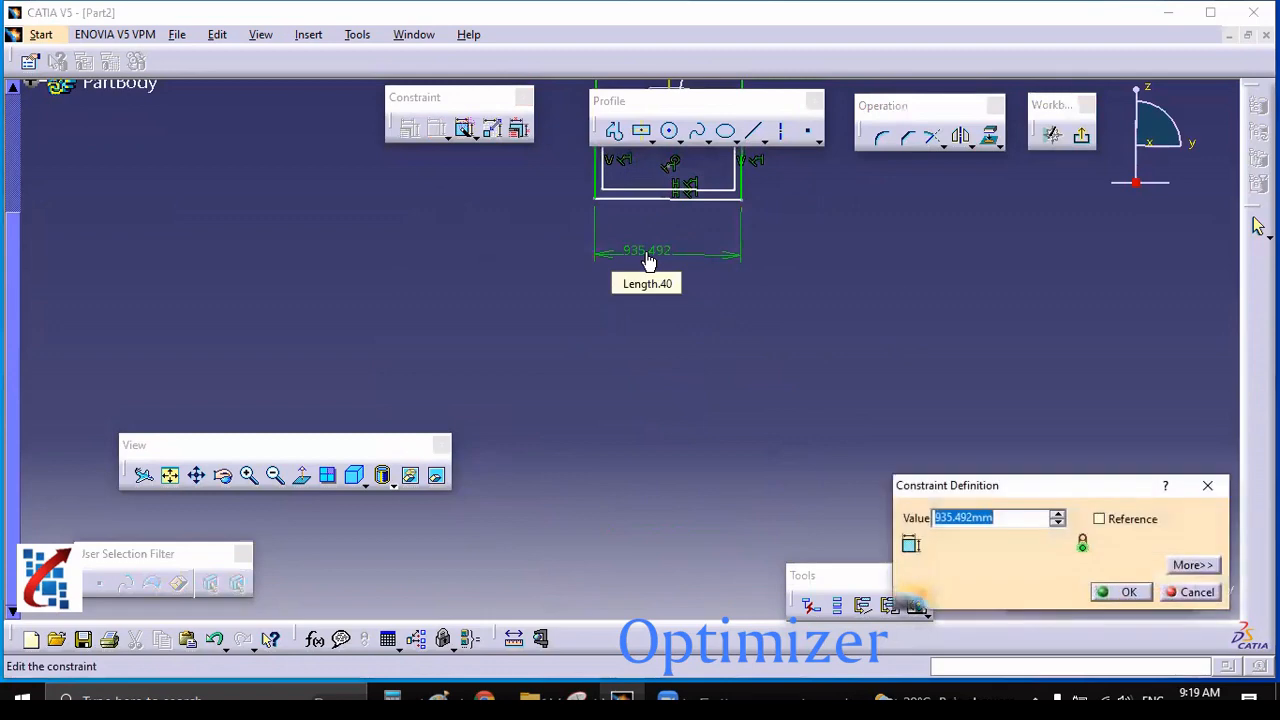
Set the piston rectangle length and lower width dimensions to 1000
type("1000")
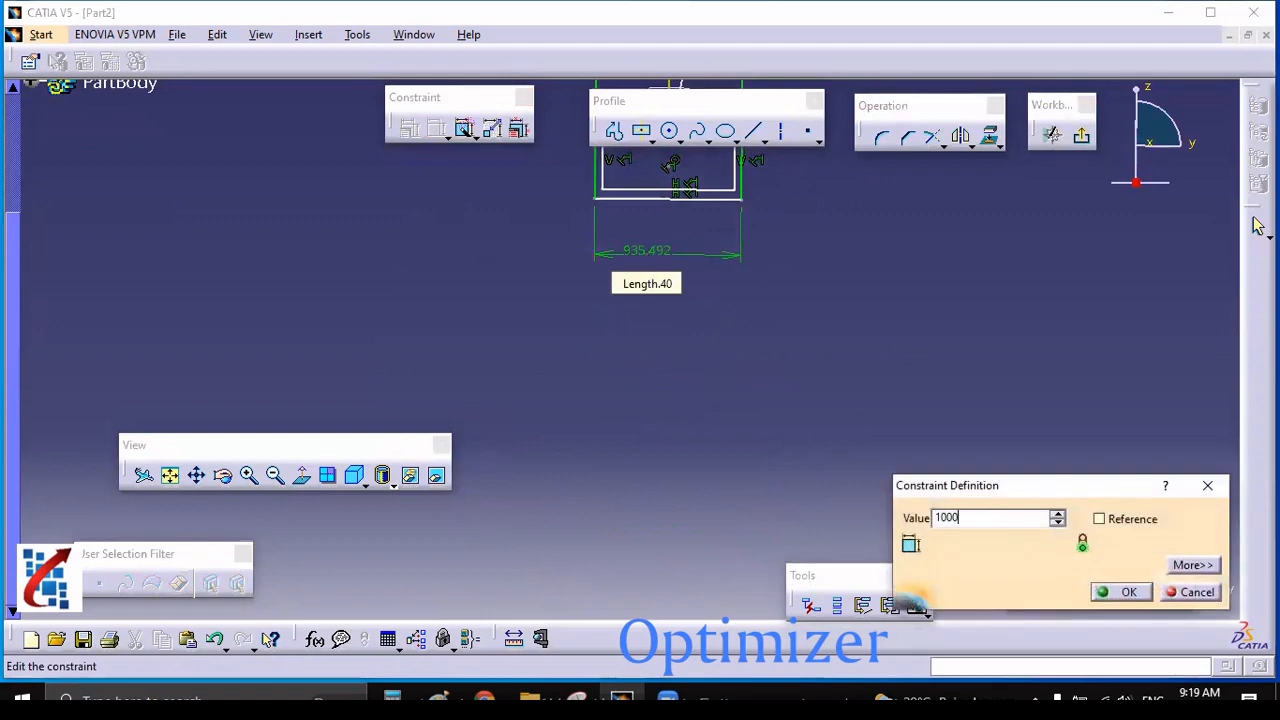
left_click(1128, 592)
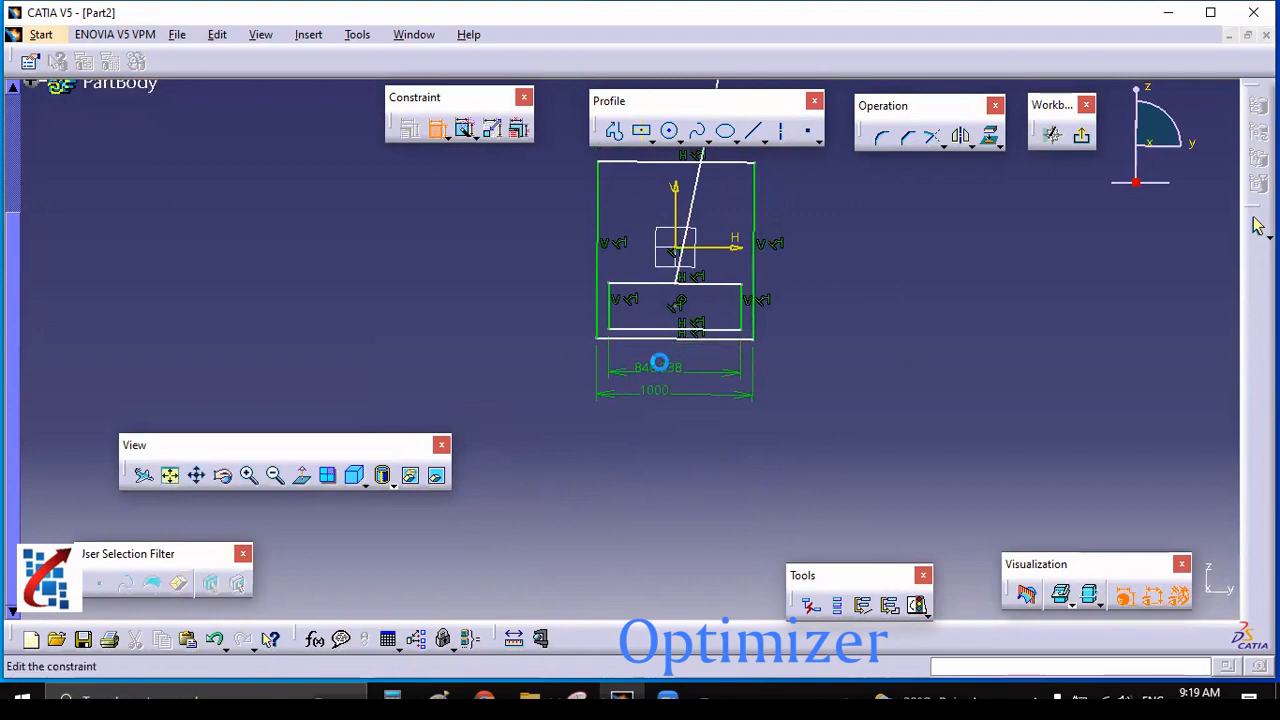
double_click(656, 368)
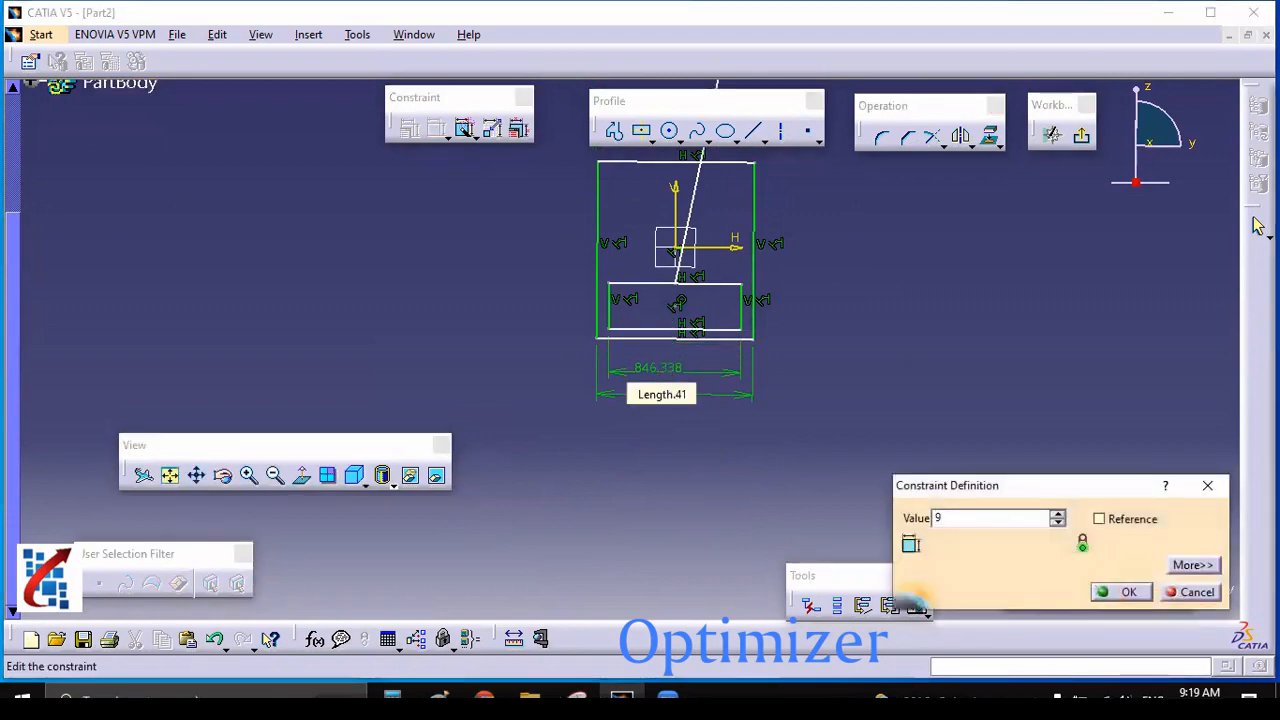
left_click(1128, 592)
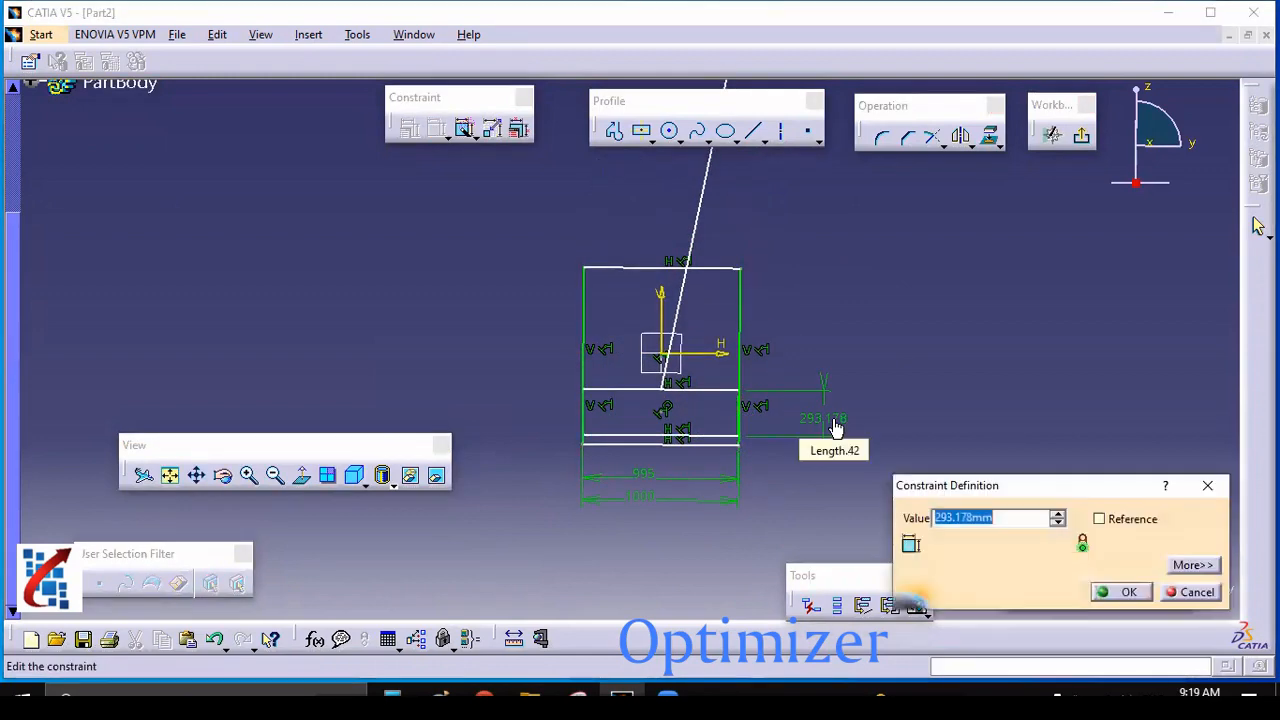
left_click(1128, 592)
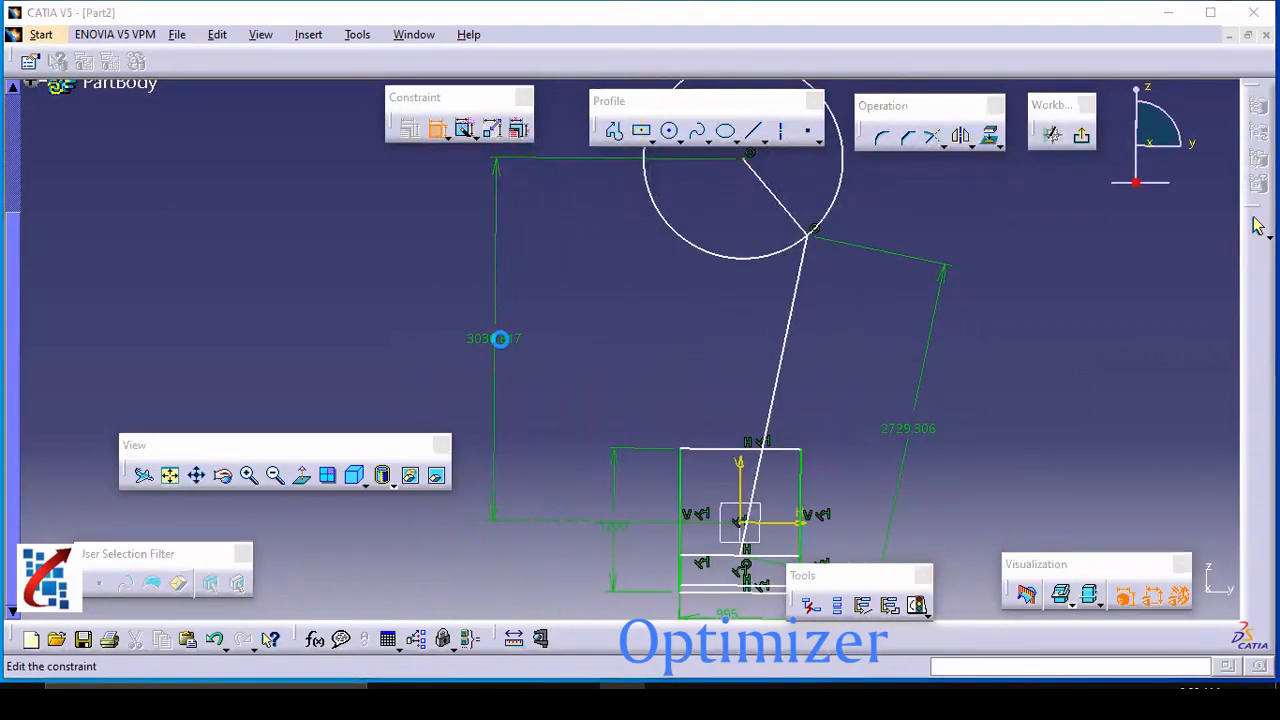
Set the offset between the crank circle and the piston to 3000
double_click(500, 338)
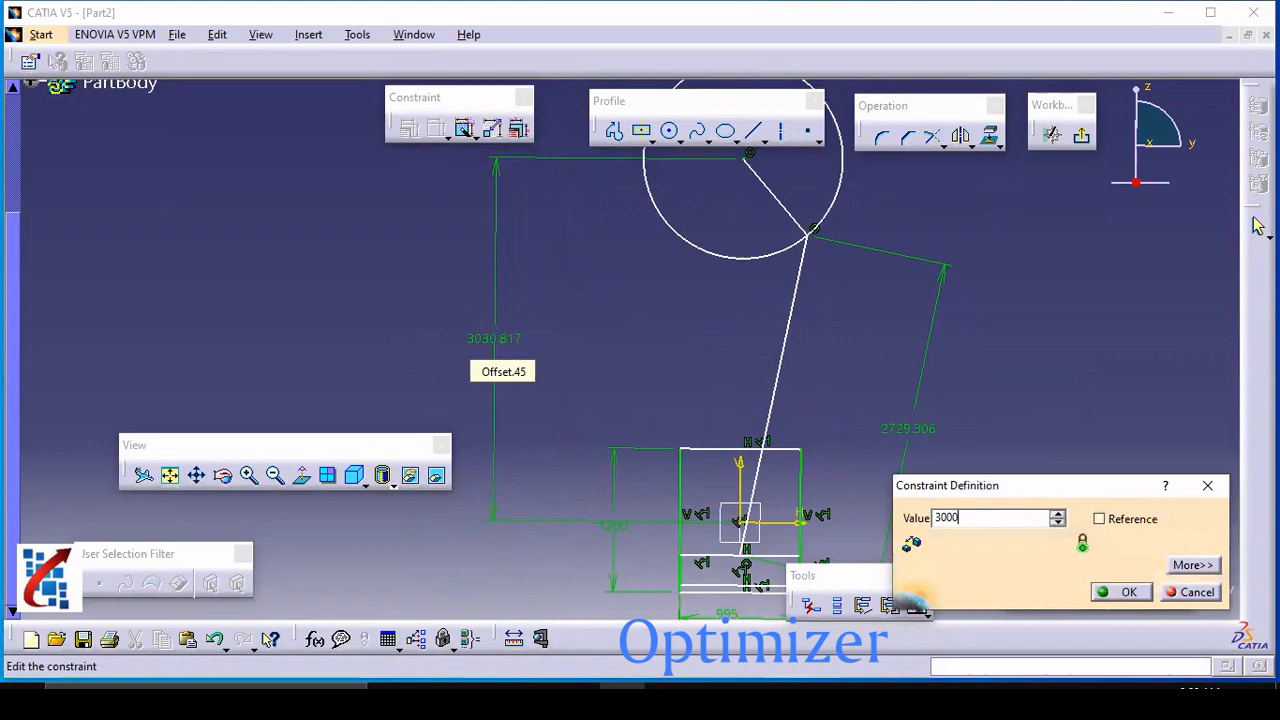
left_click(1128, 592)
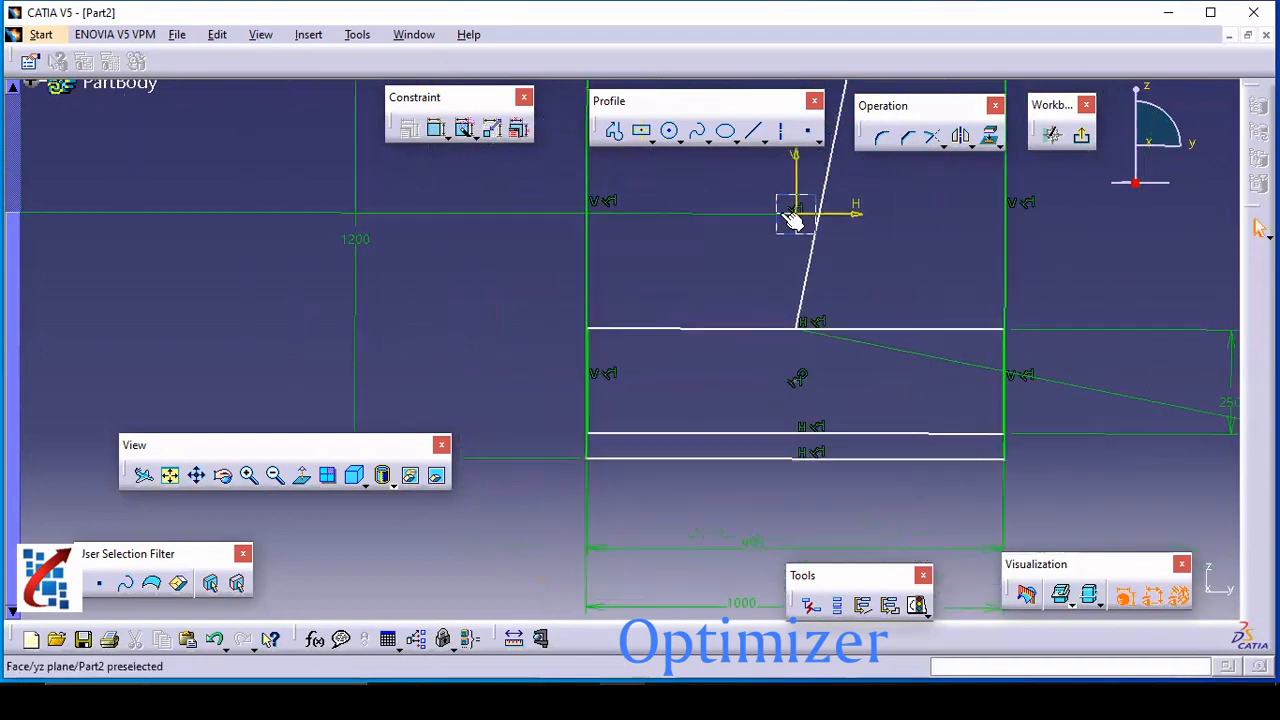
mouse_move(796, 244)
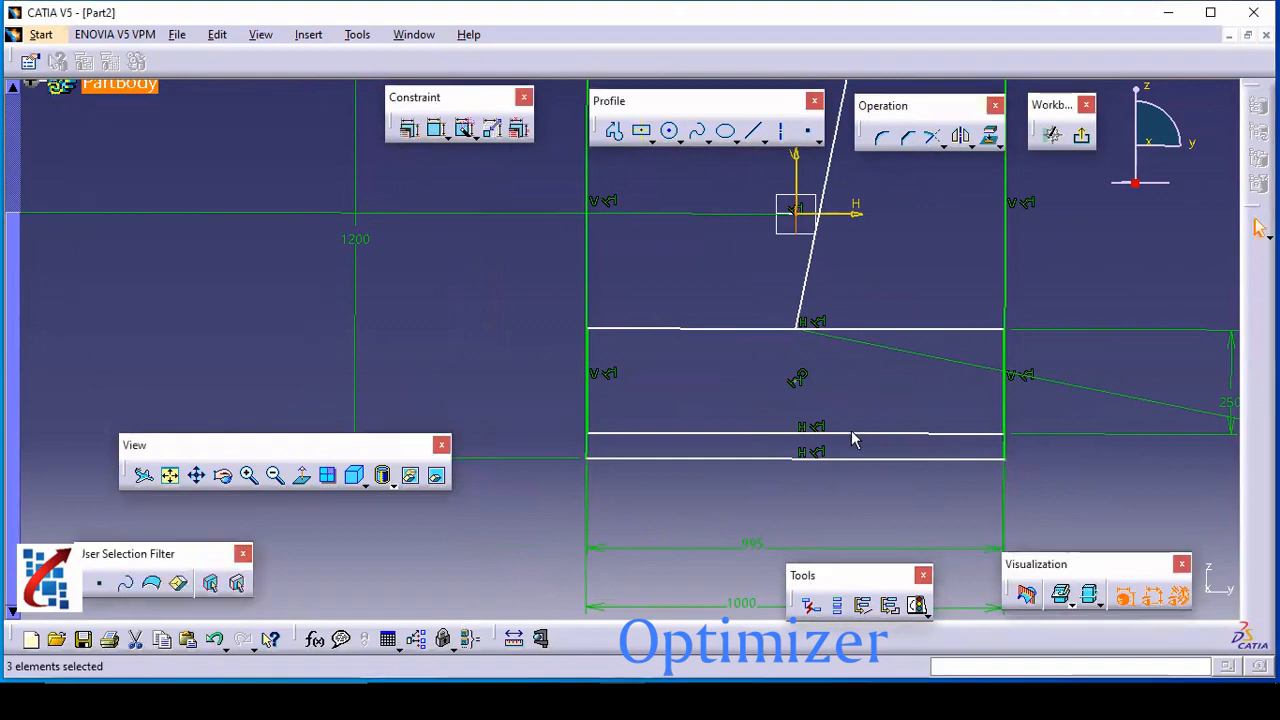
Apply coincidence so circle, rod and piston align vertically, then fit the whole layout in view
left_click(850, 452)
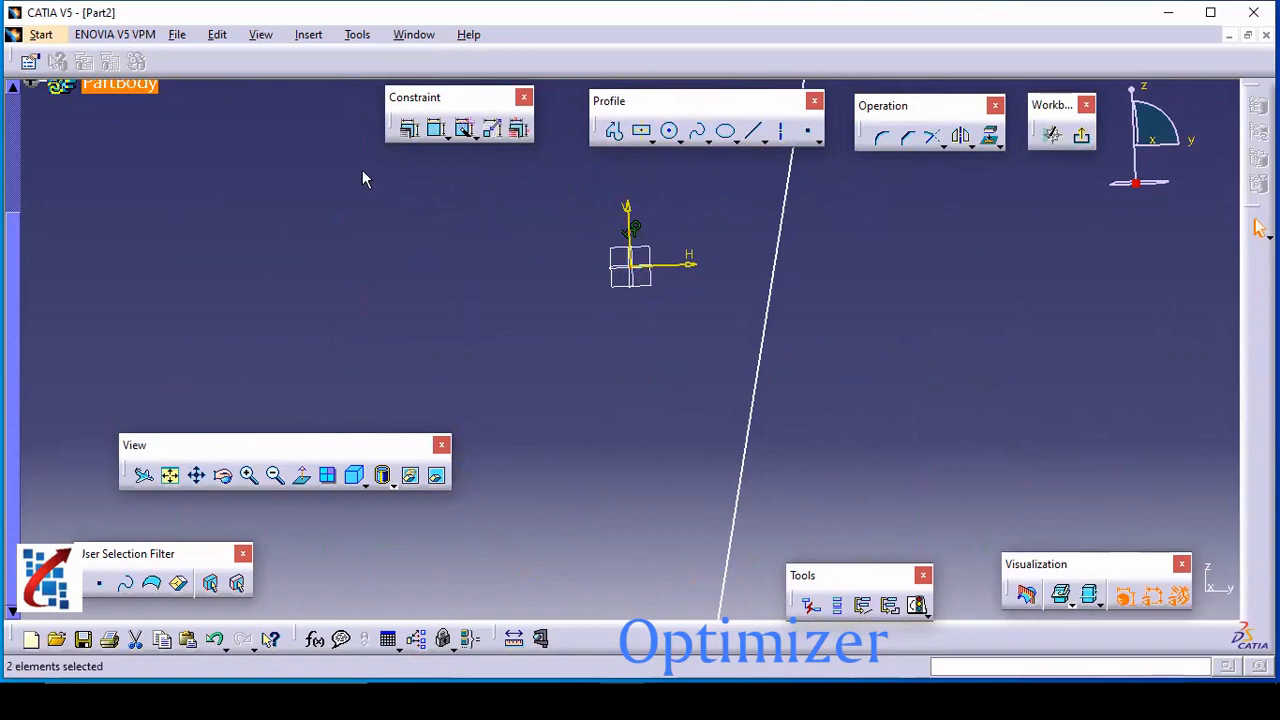
left_click(408, 128)
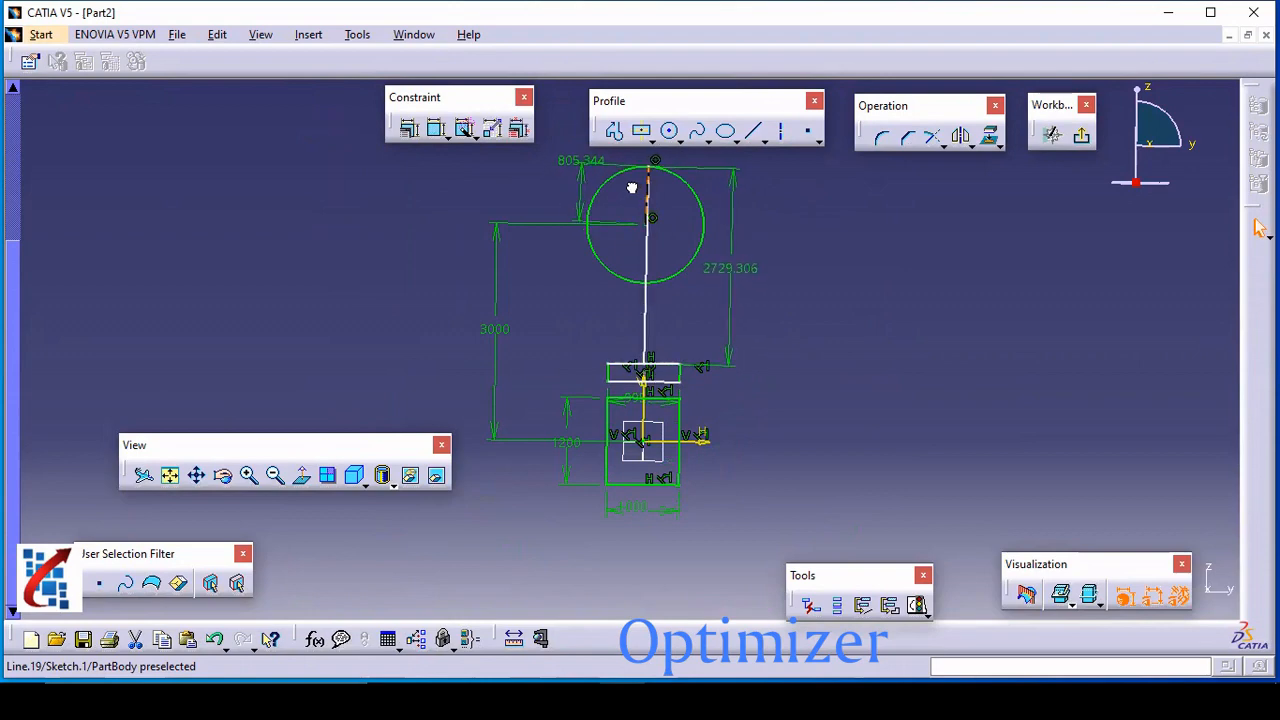
Set the piston width to 1600 and adjust the vertical and left offset dimensions
double_click(570, 444)
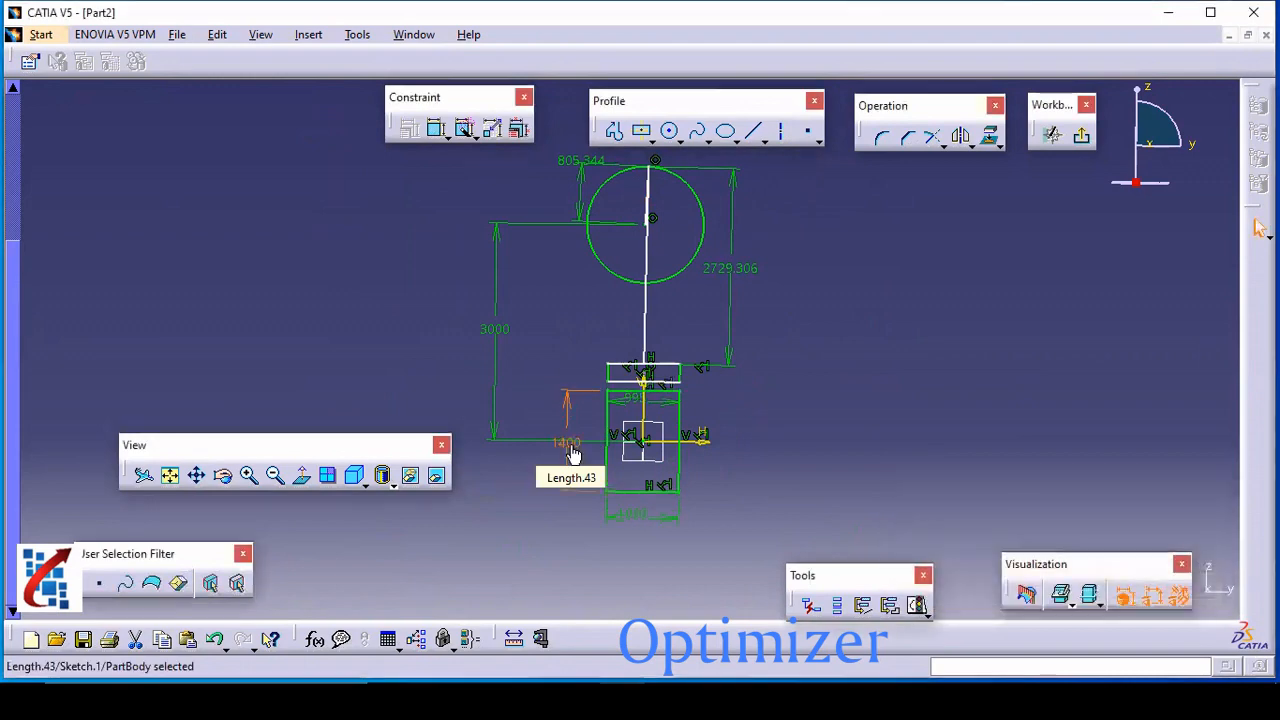
double_click(572, 444)
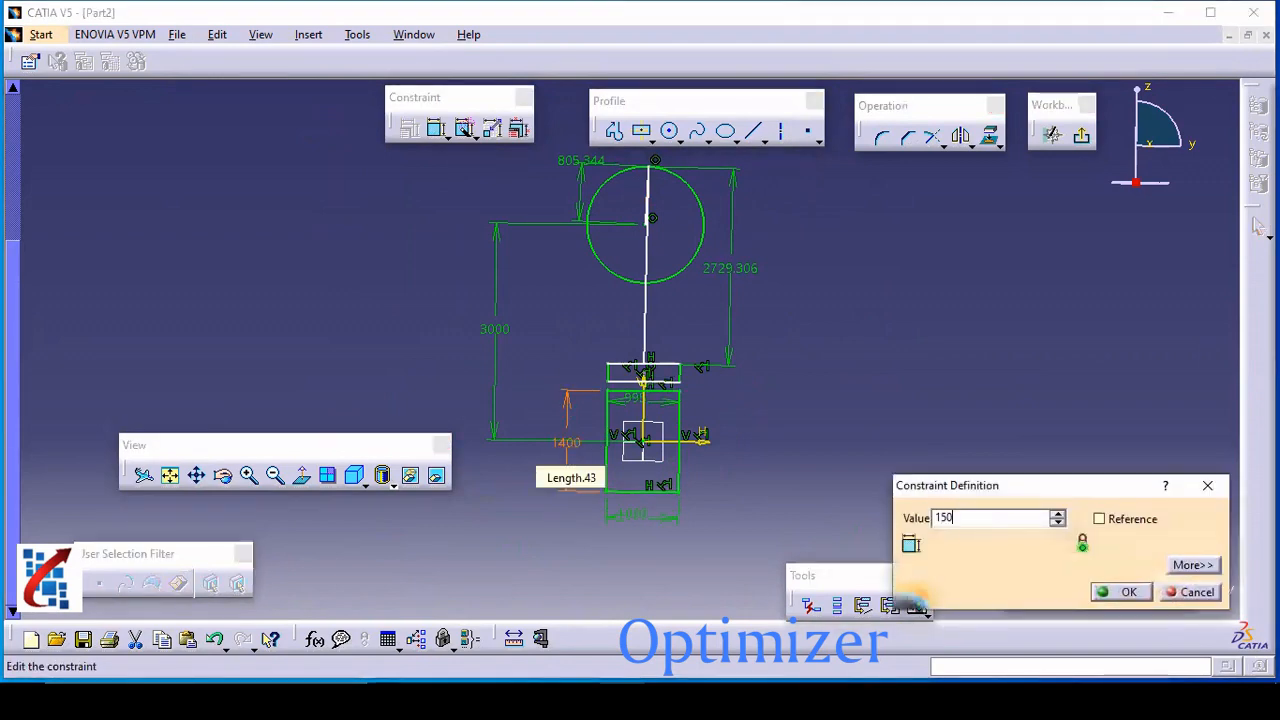
type("1600")
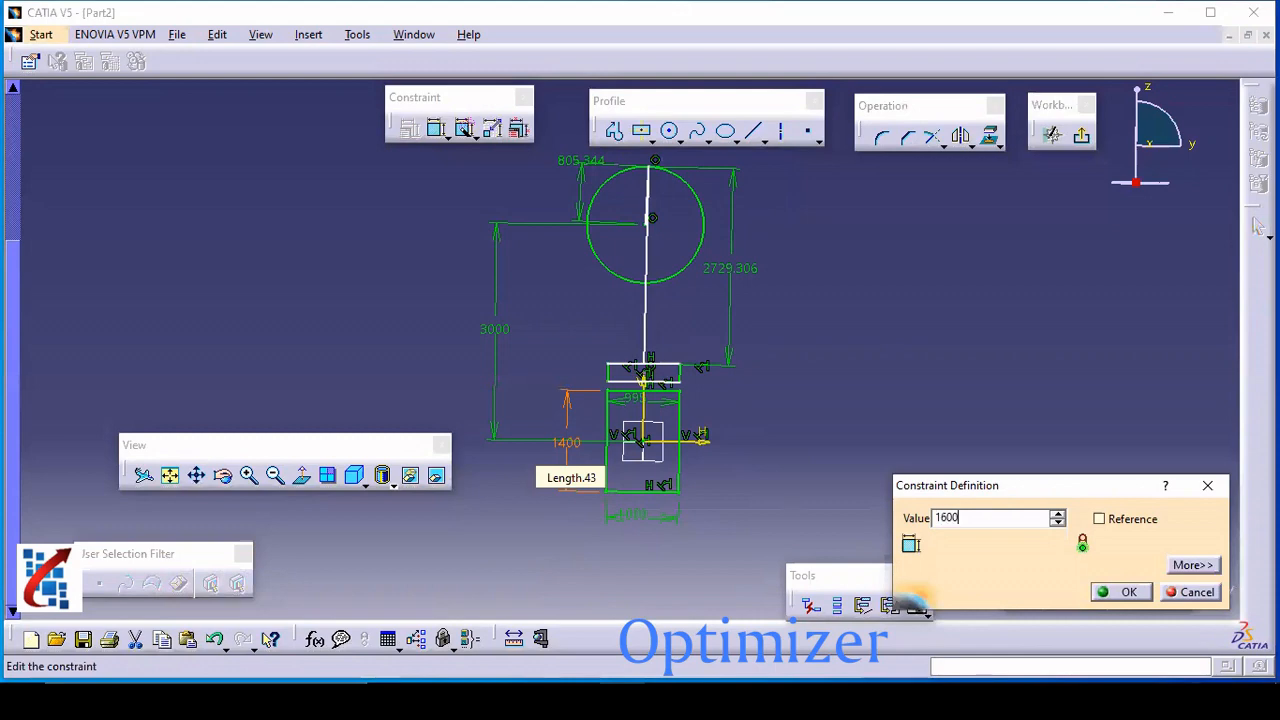
left_click(1128, 592)
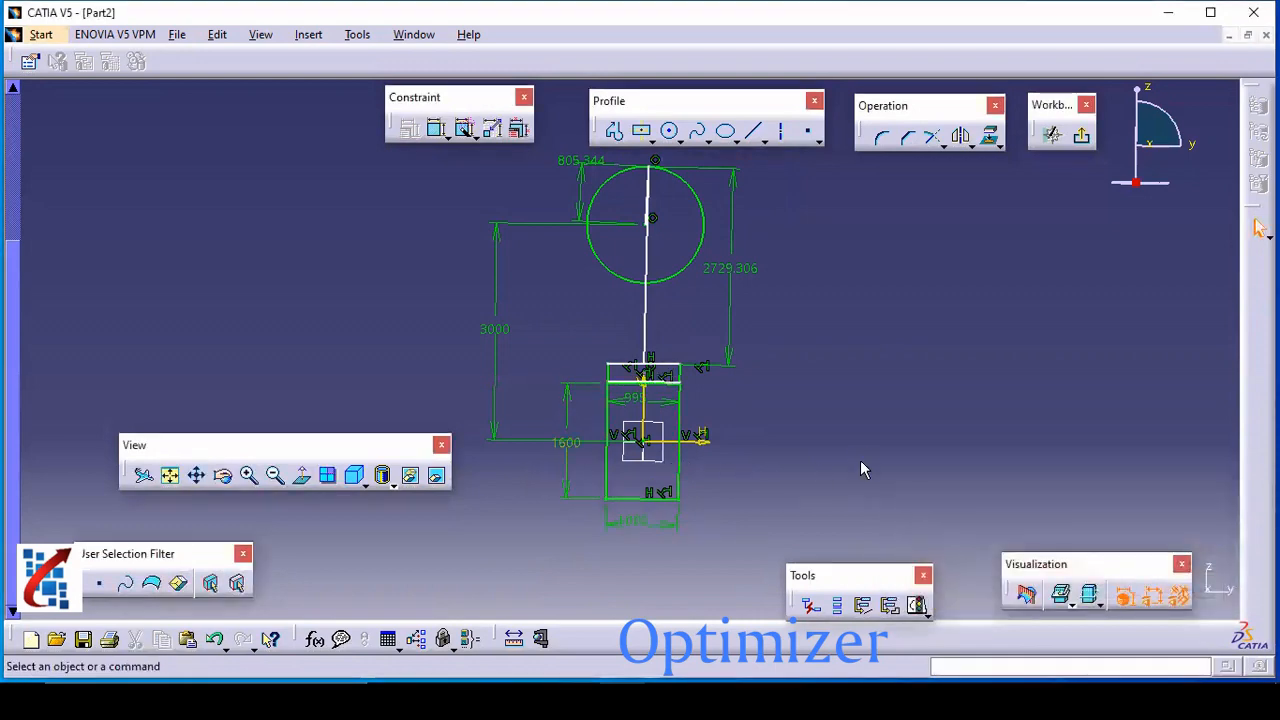
double_click(730, 268)
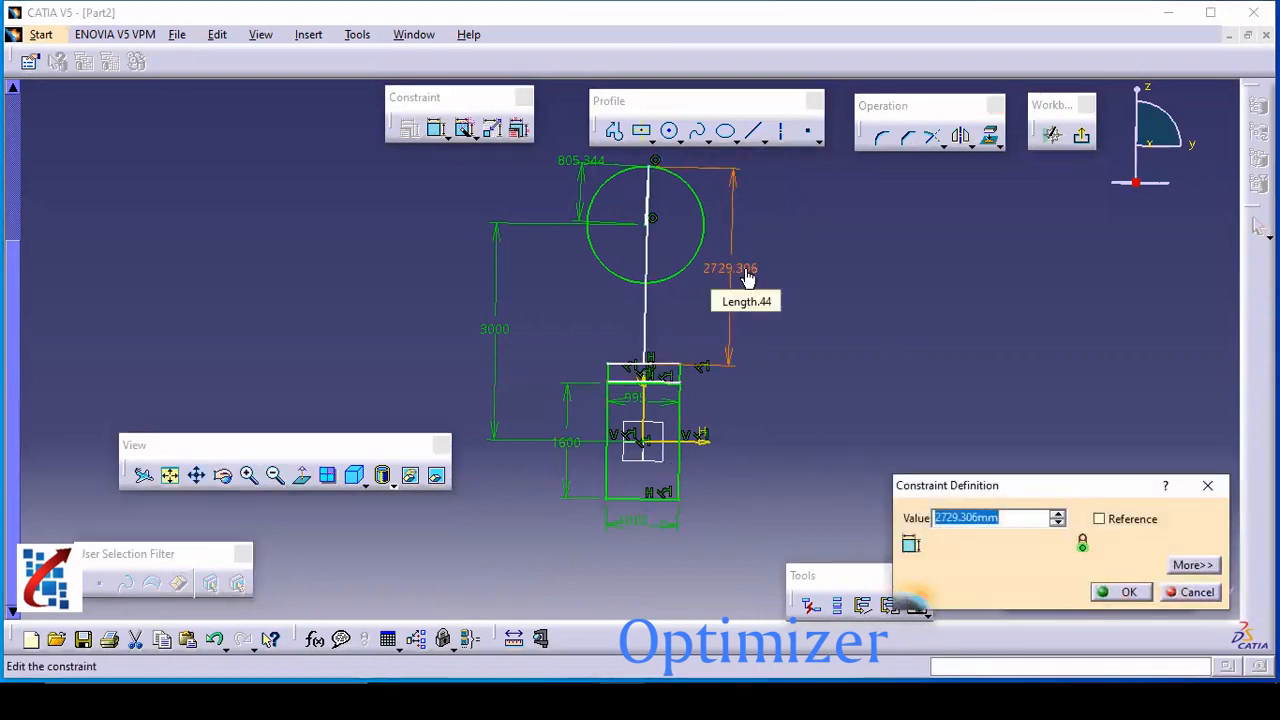
left_click(1128, 592)
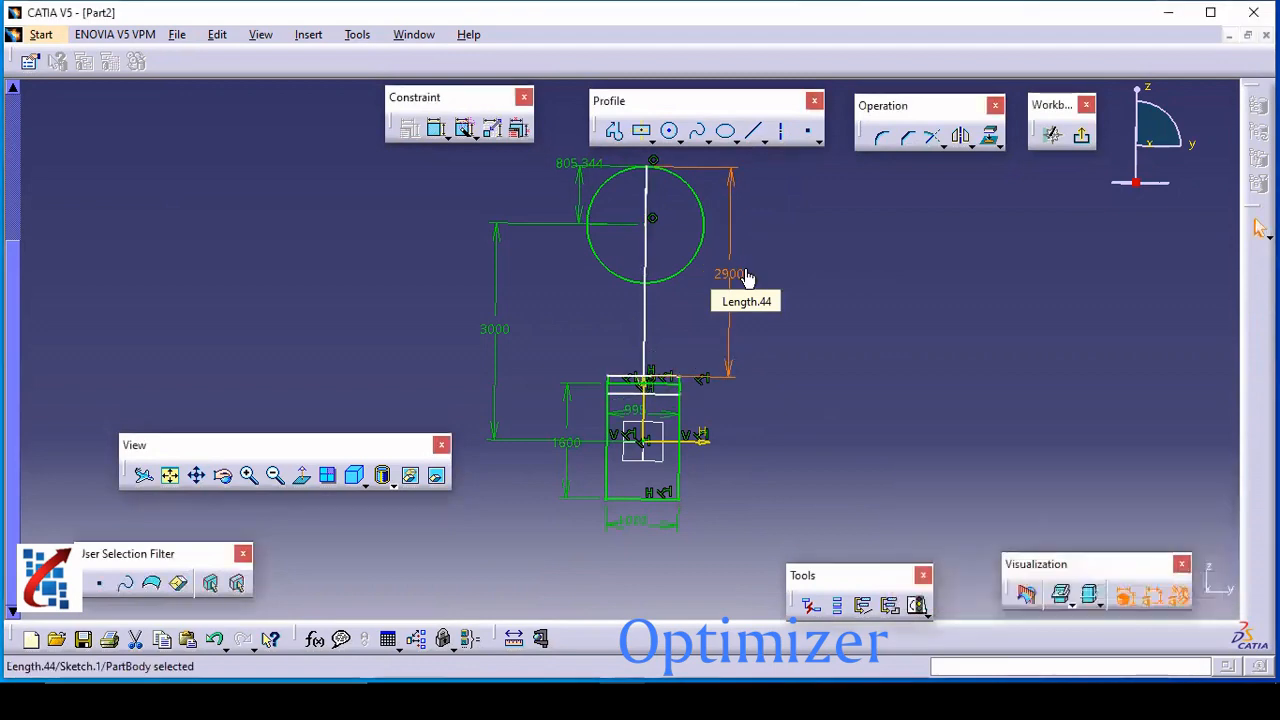
double_click(730, 274)
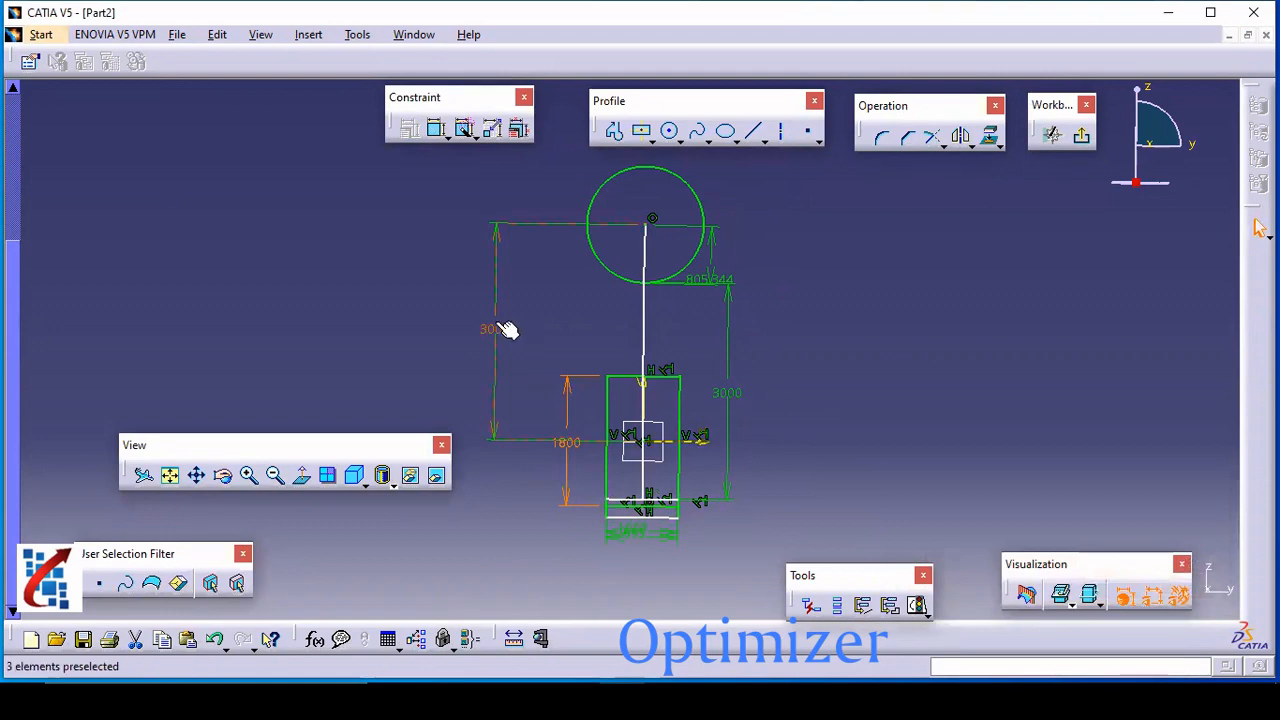
double_click(488, 328)
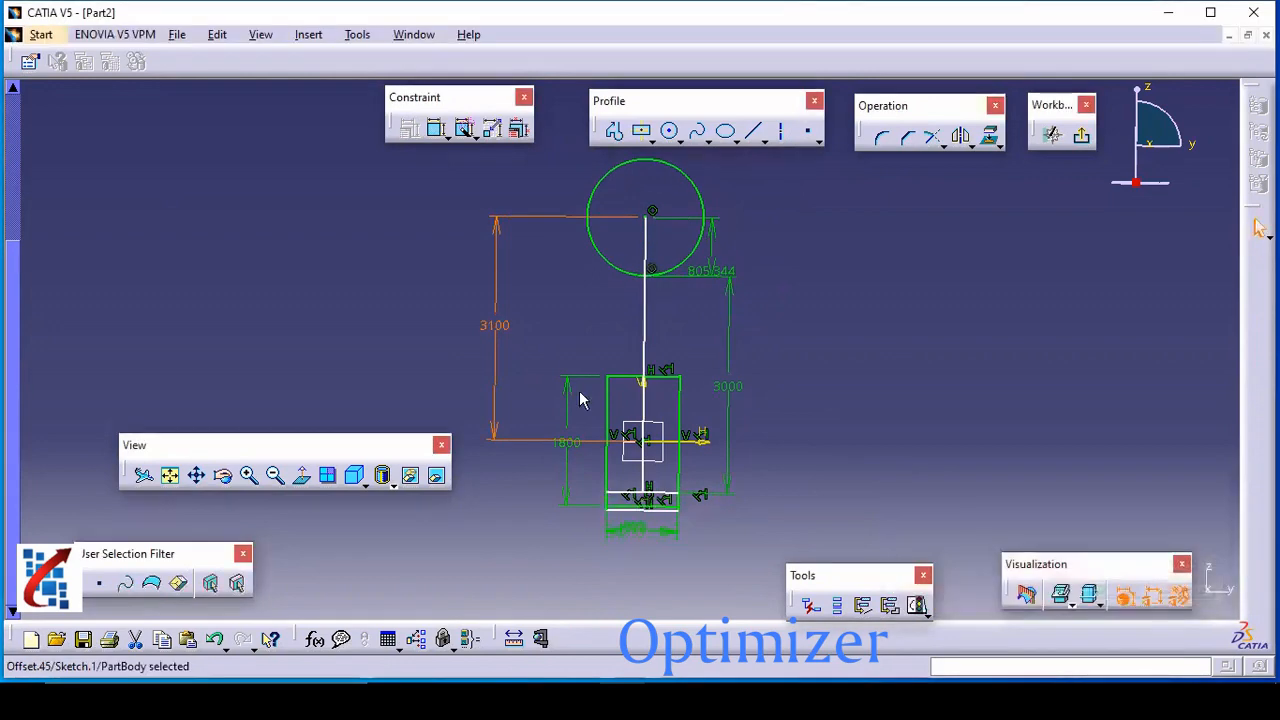
double_click(568, 444)
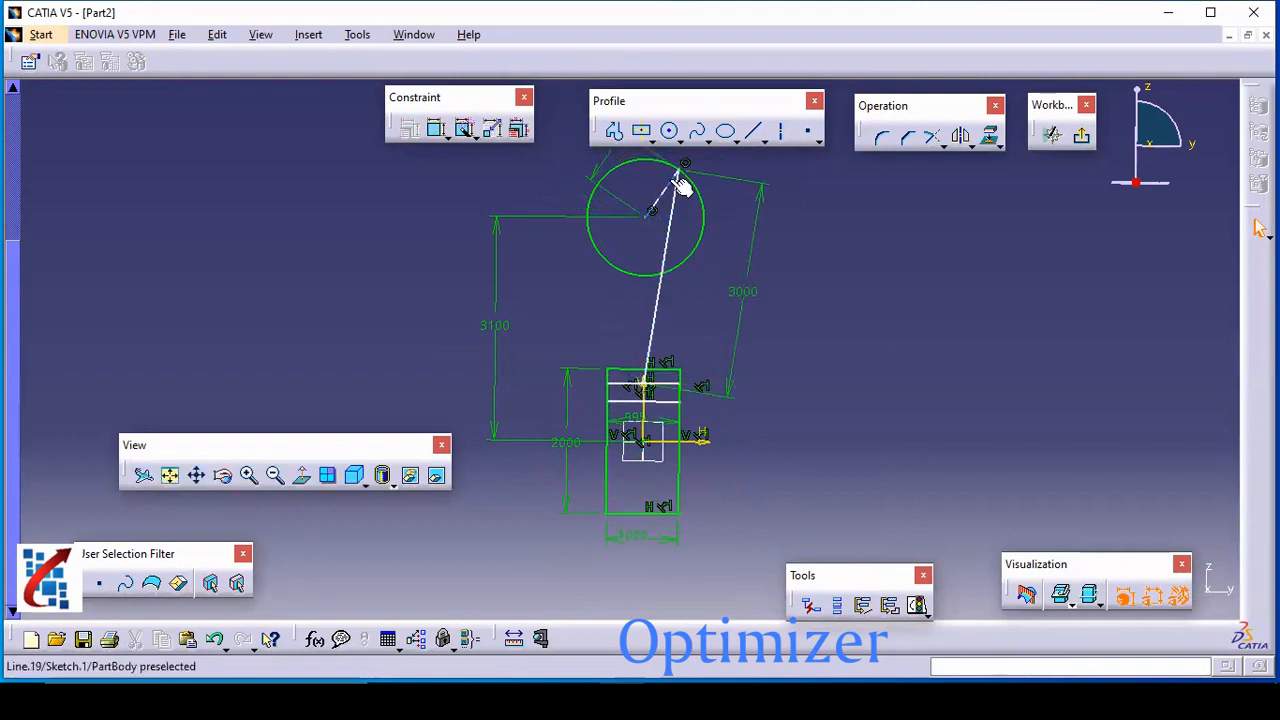
Drag the rod end around the crank circle to check its freedom, then launch Animate Constraint
left_click_drag(684, 184, 688, 264)
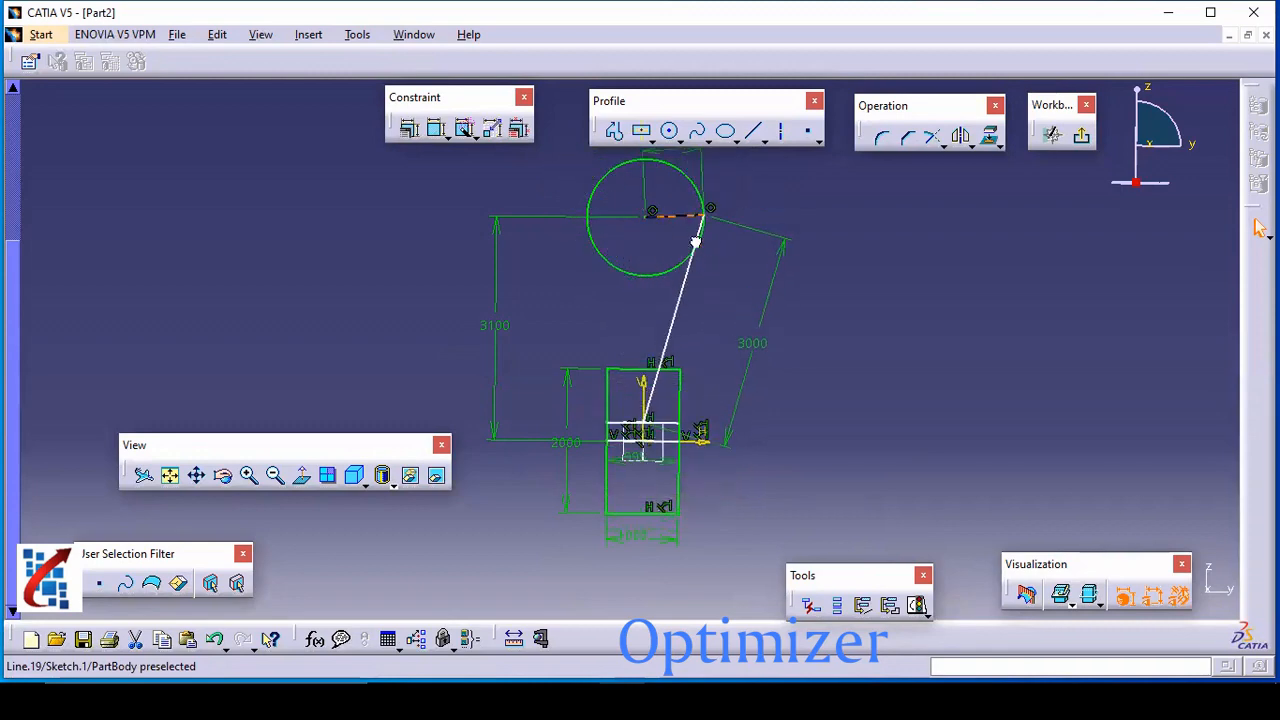
left_click_drag(696, 240, 684, 220)
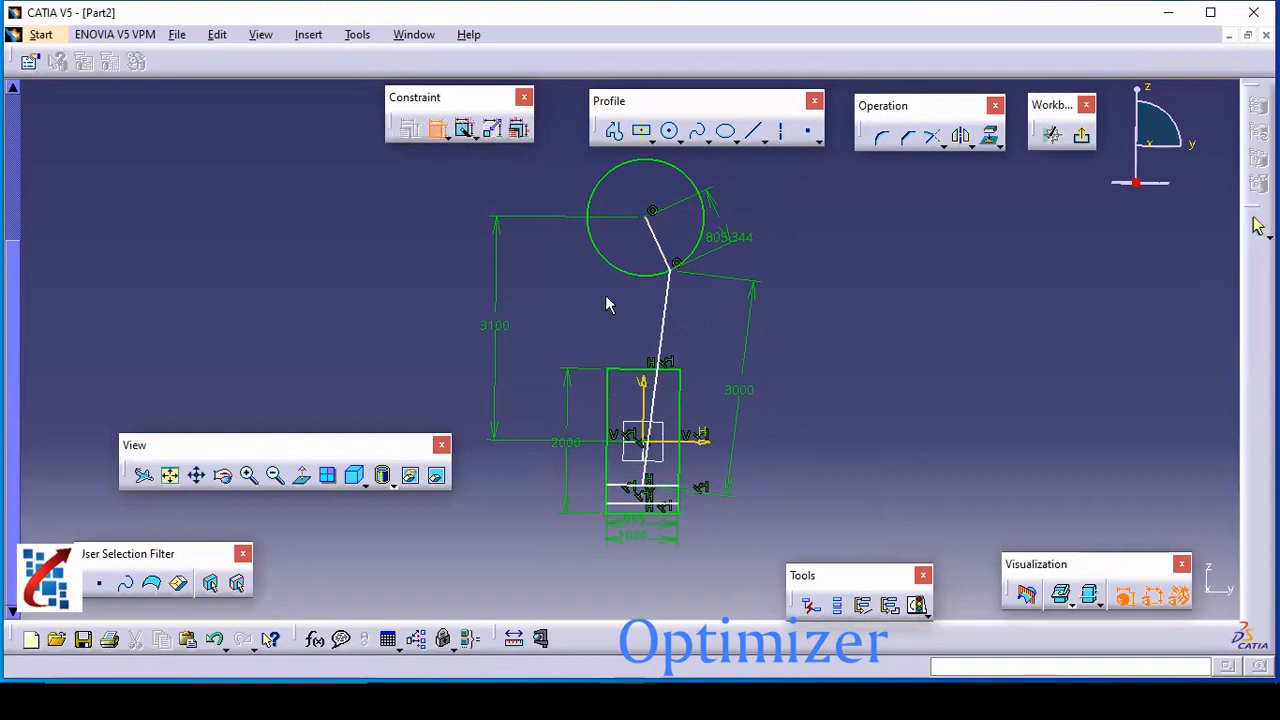
mouse_move(664, 244)
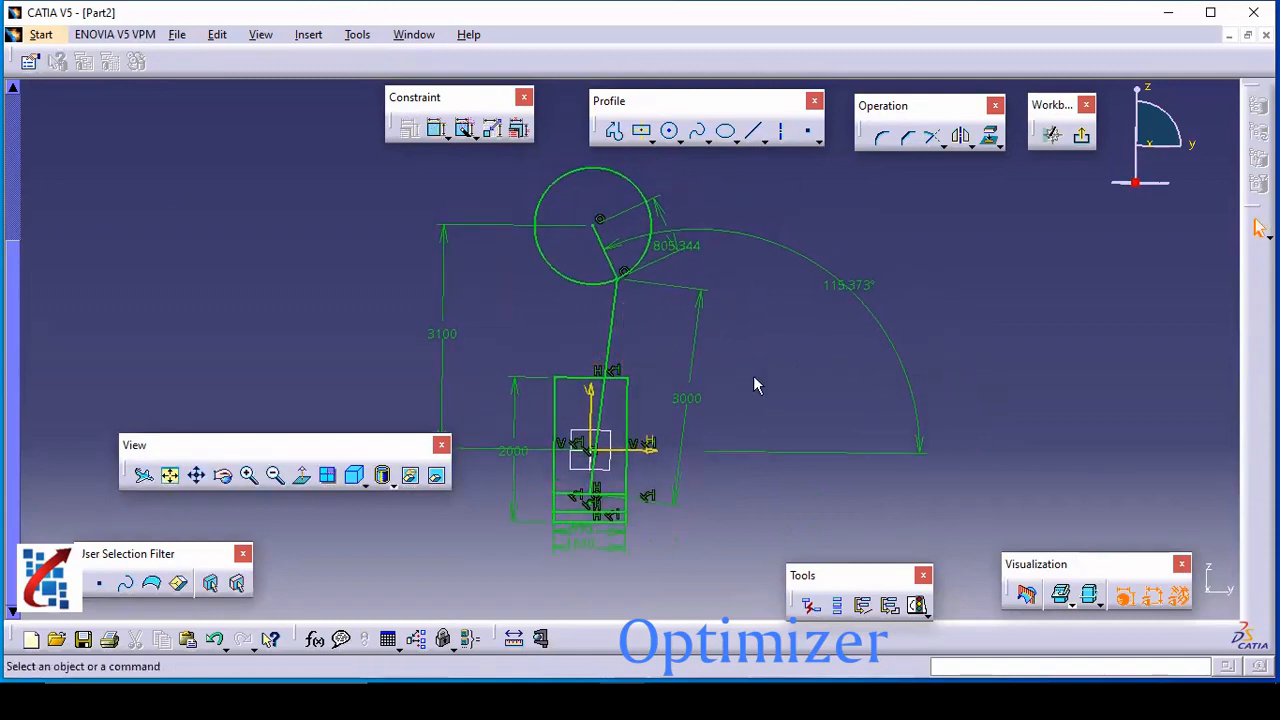
mouse_move(844, 310)
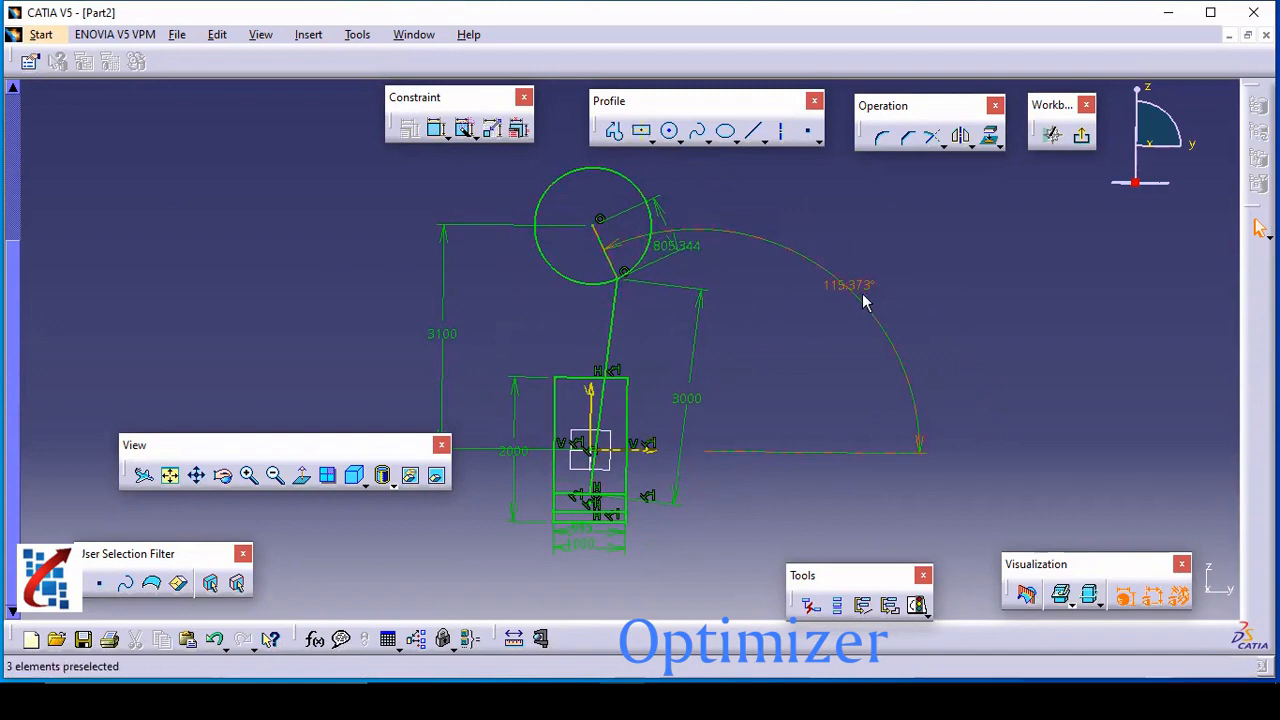
mouse_move(610, 256)
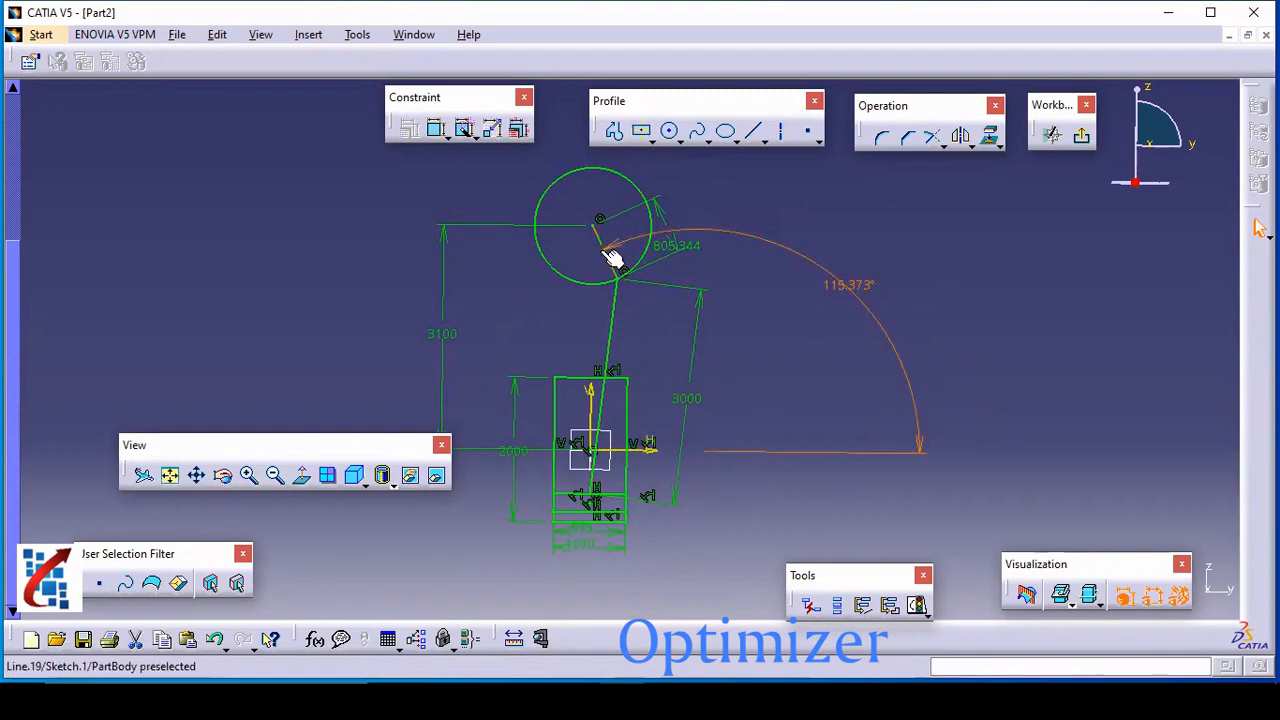
left_click(610, 250)
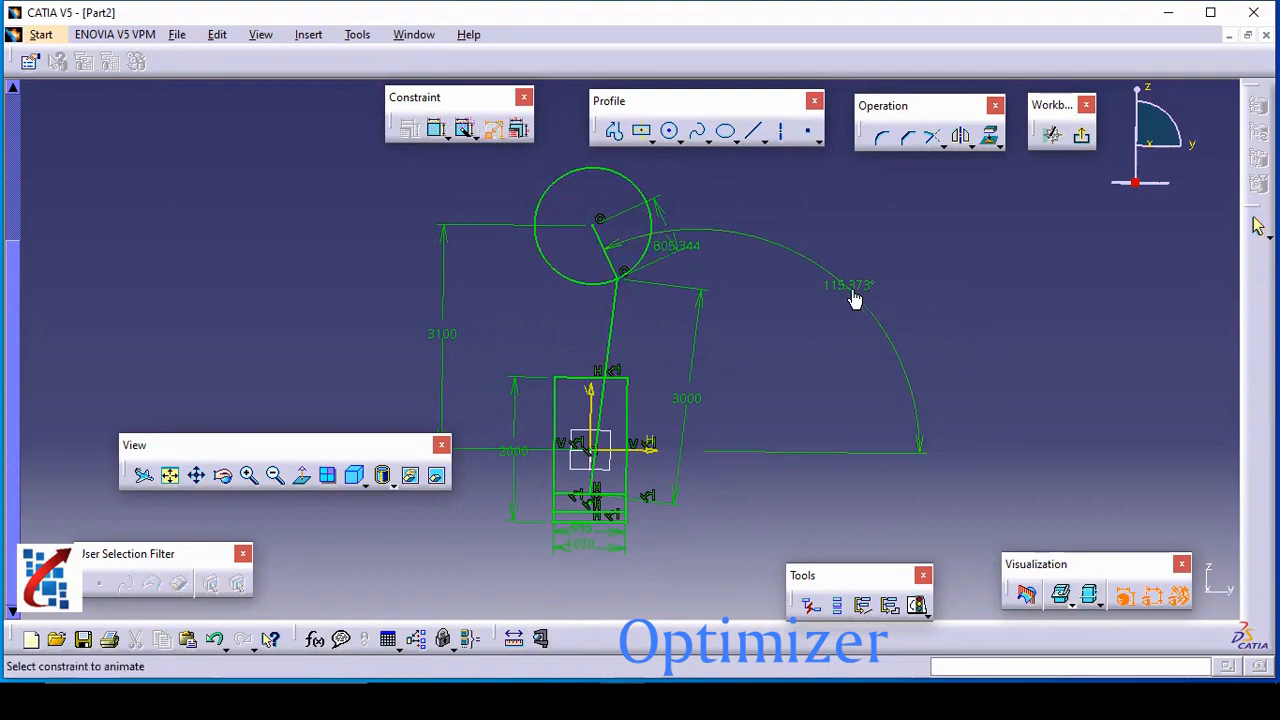
Animate the crank angle constraint starting from 0deg and run it with the constraints hidden
left_click(850, 284)
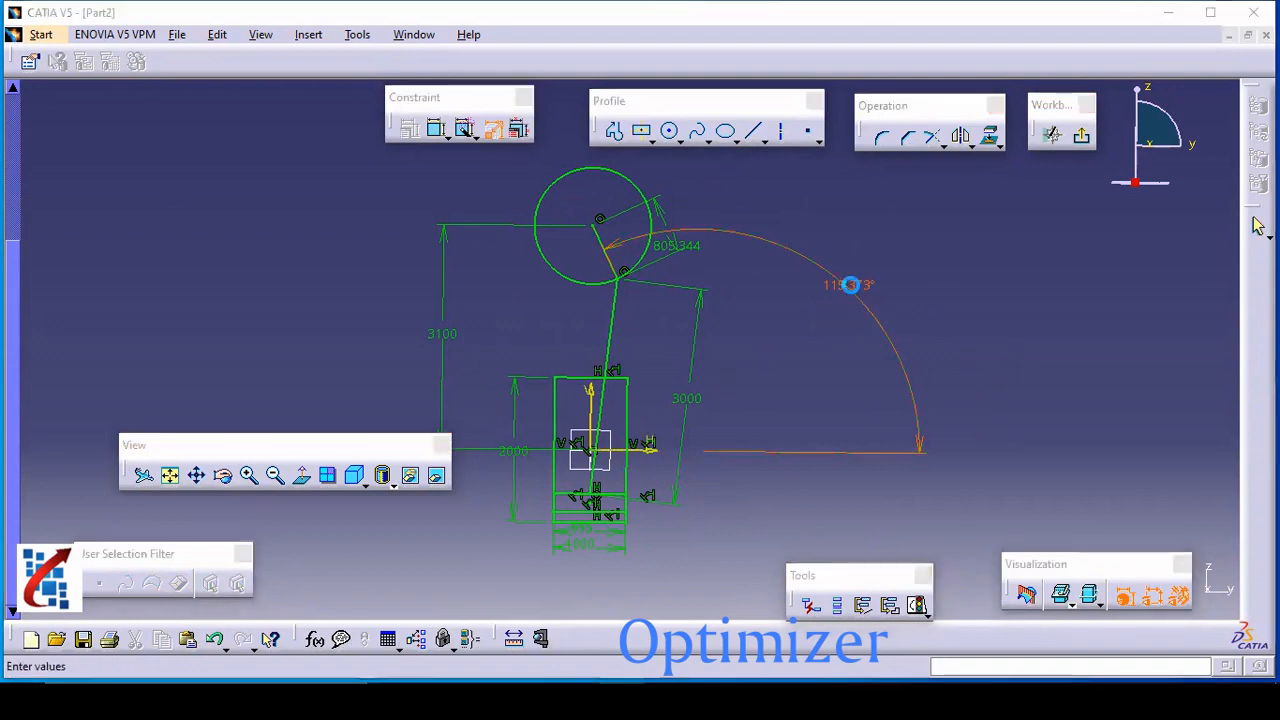
double_click(850, 284)
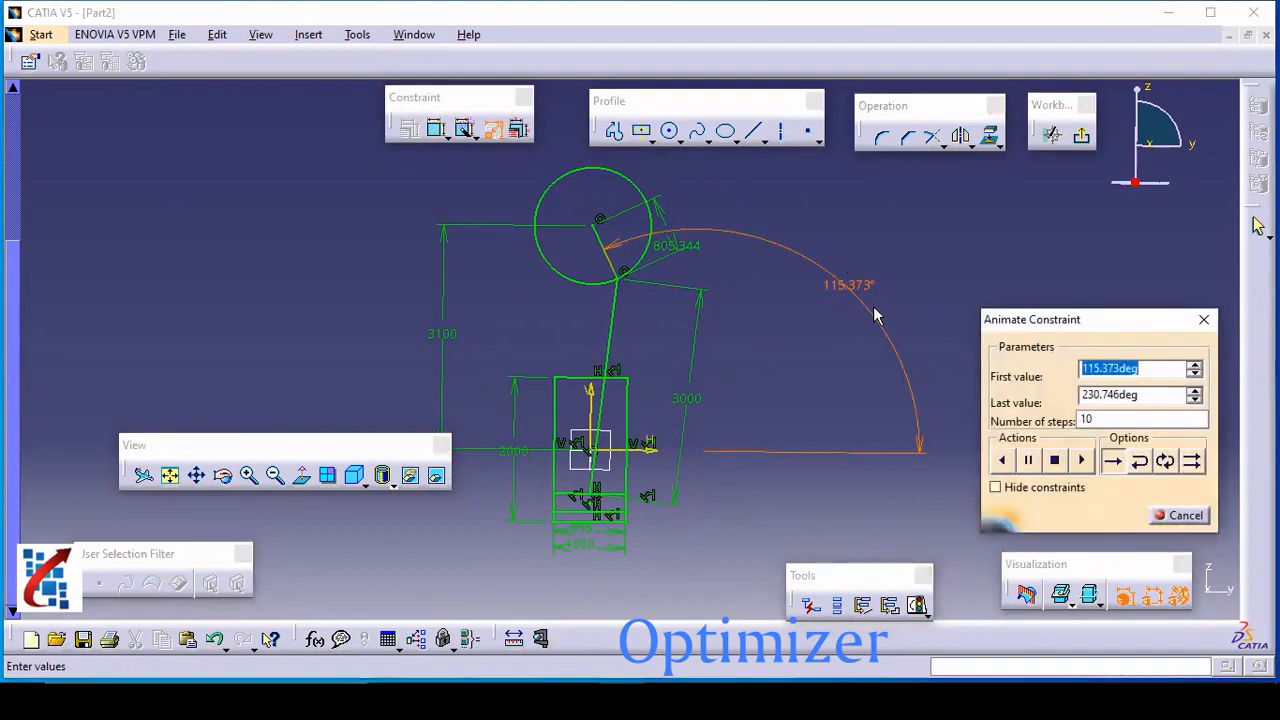
type("0deg")
left_click(1140, 394)
type("360")
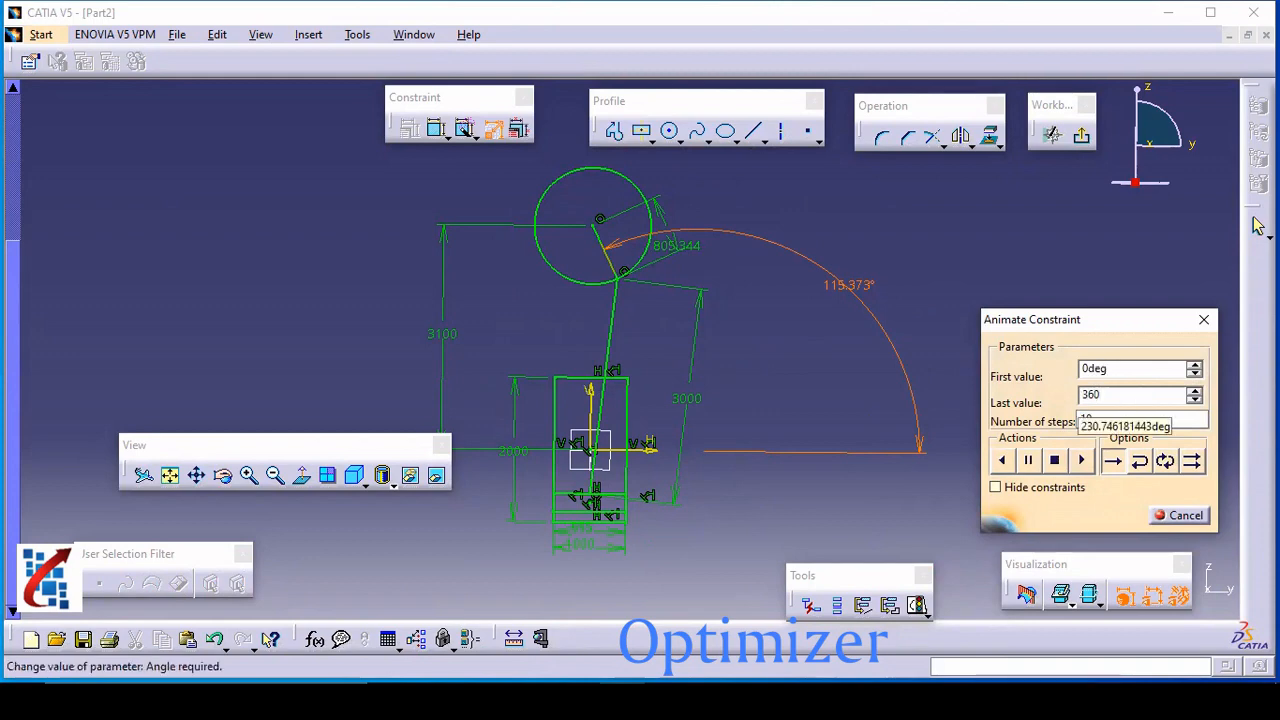
left_click(1080, 460)
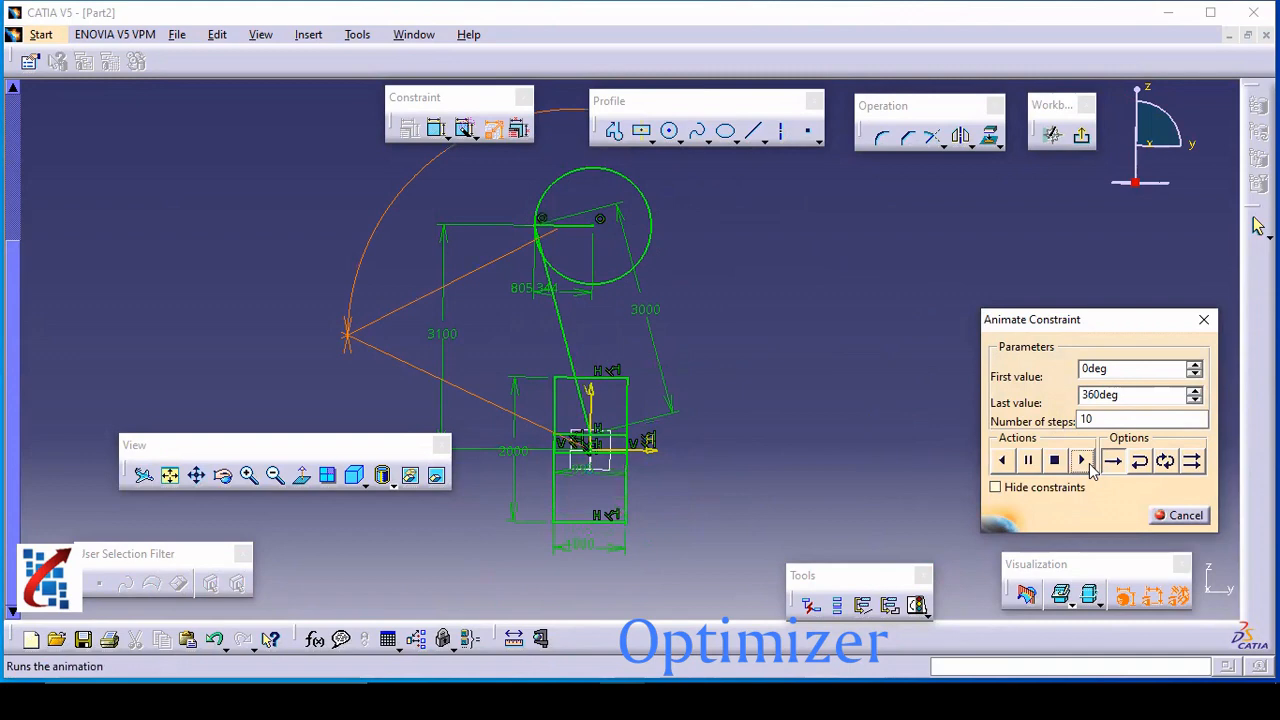
left_click(996, 488)
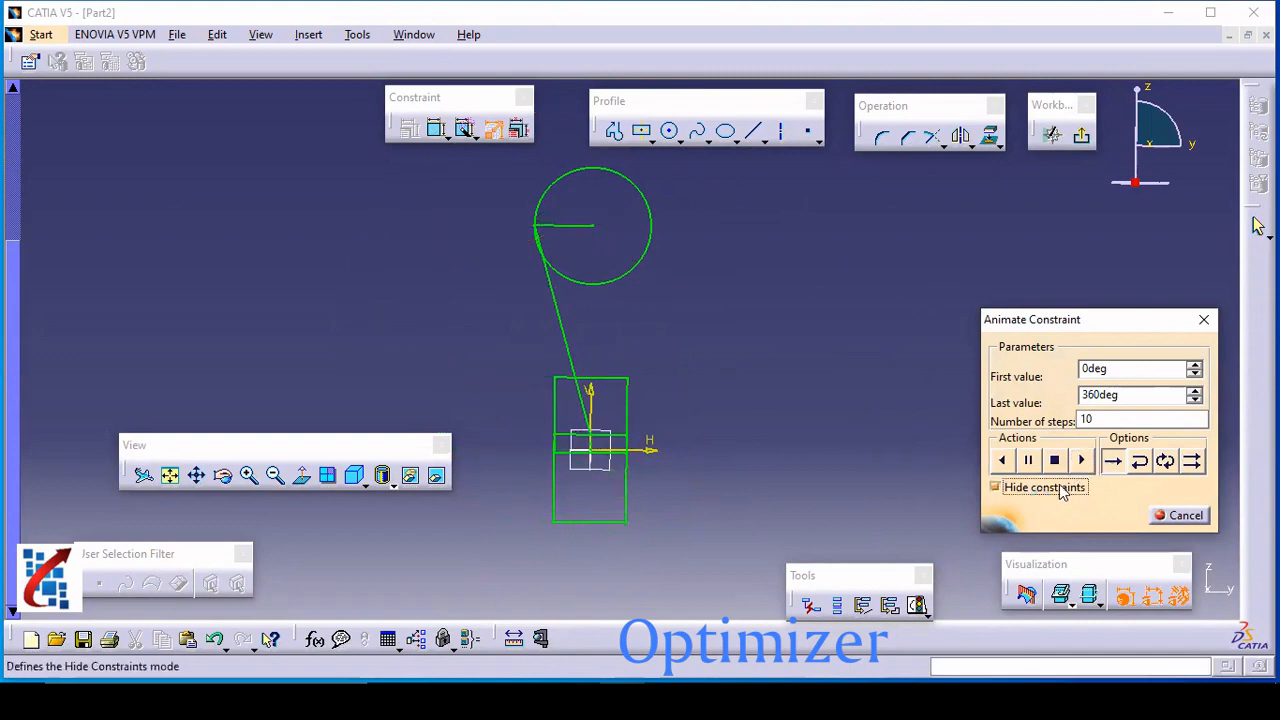
Rerun the rotation with 500 then 300 steps, replaying it and changing the repeat mode
left_click(1140, 420)
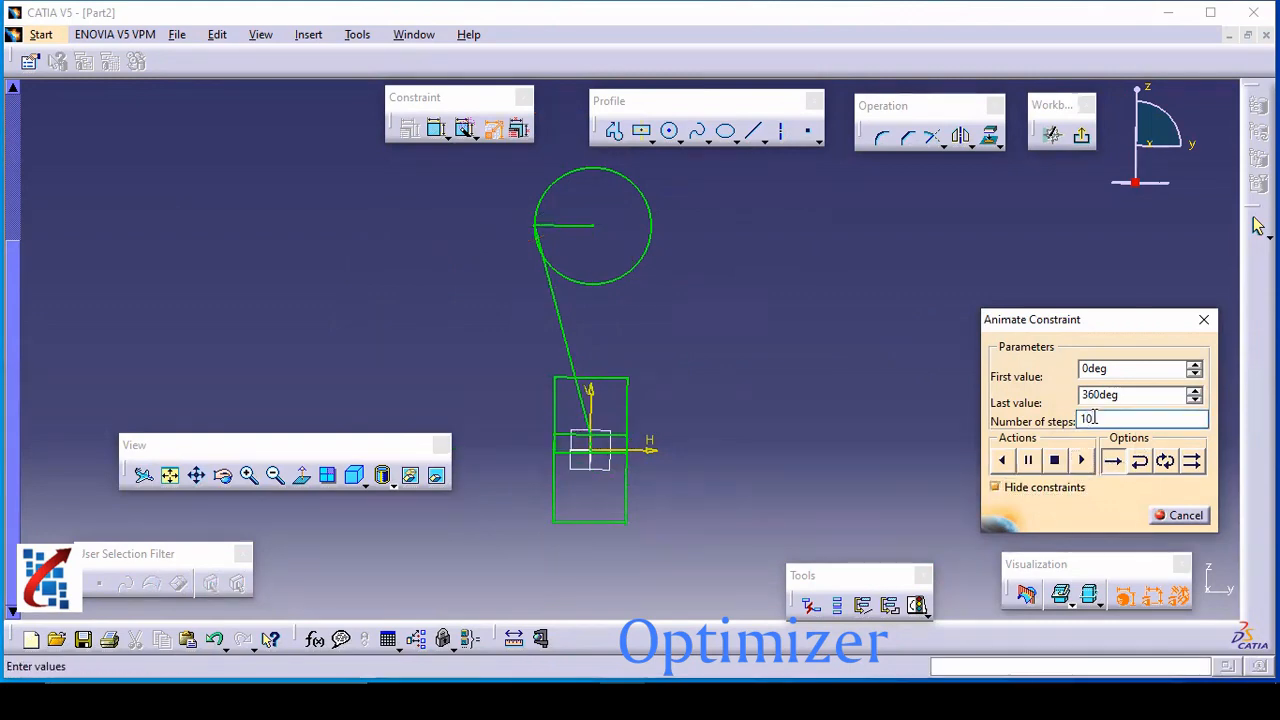
type("500")
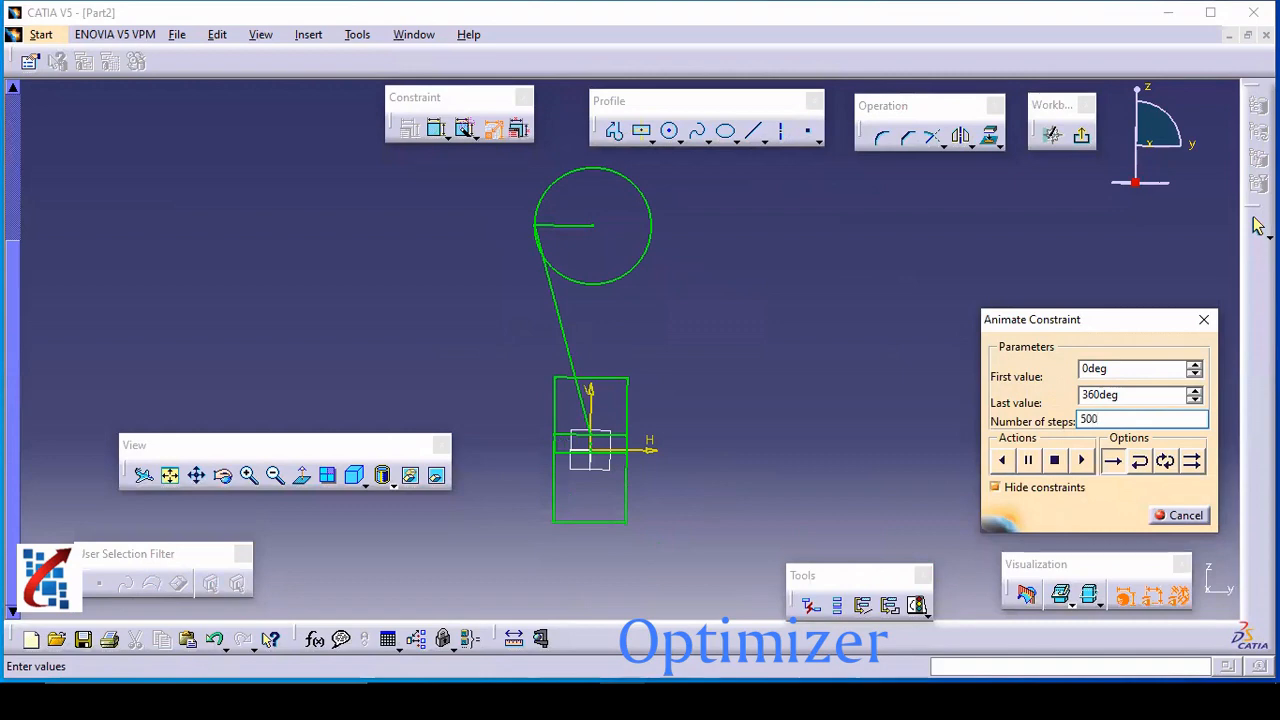
left_click(996, 488)
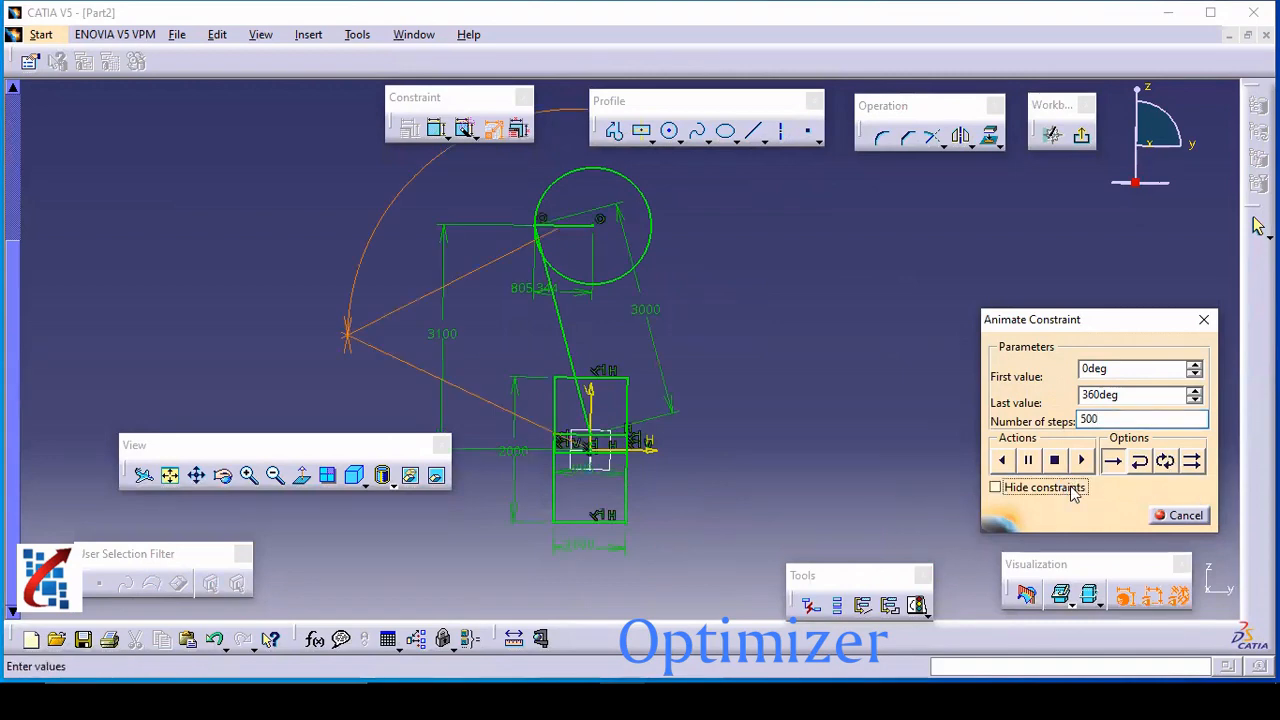
left_click(1080, 460)
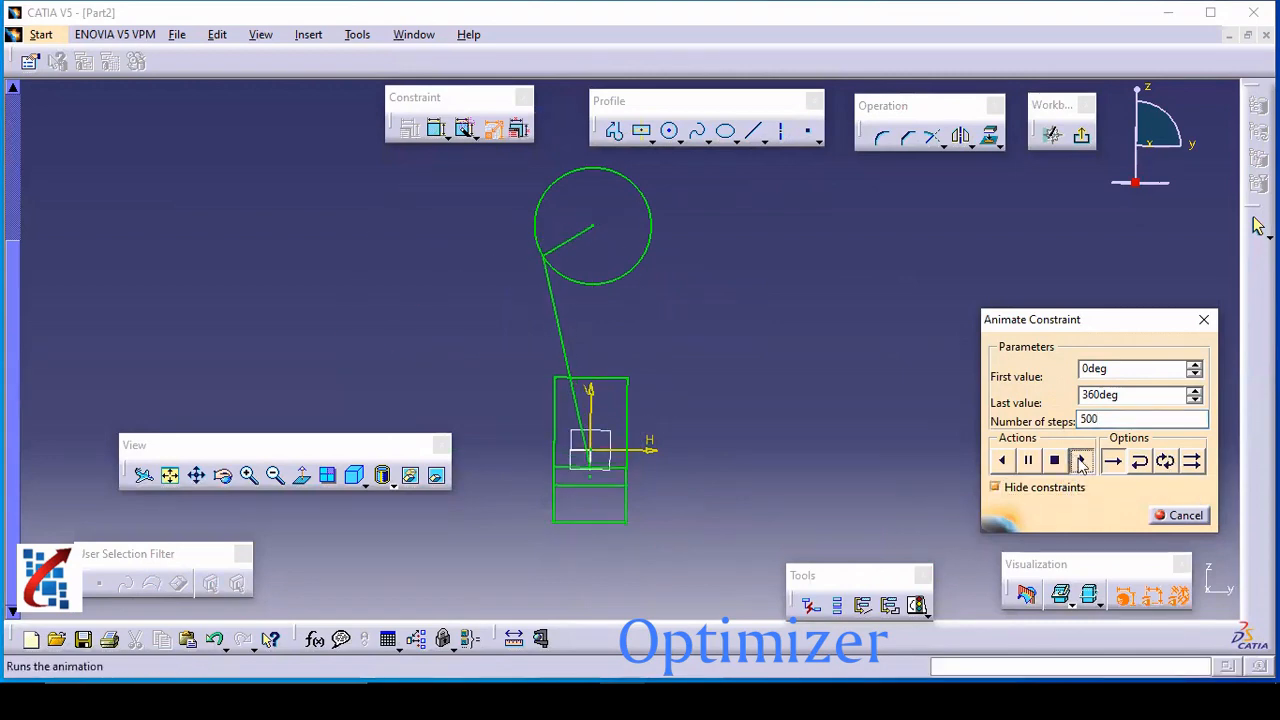
left_click(1080, 460)
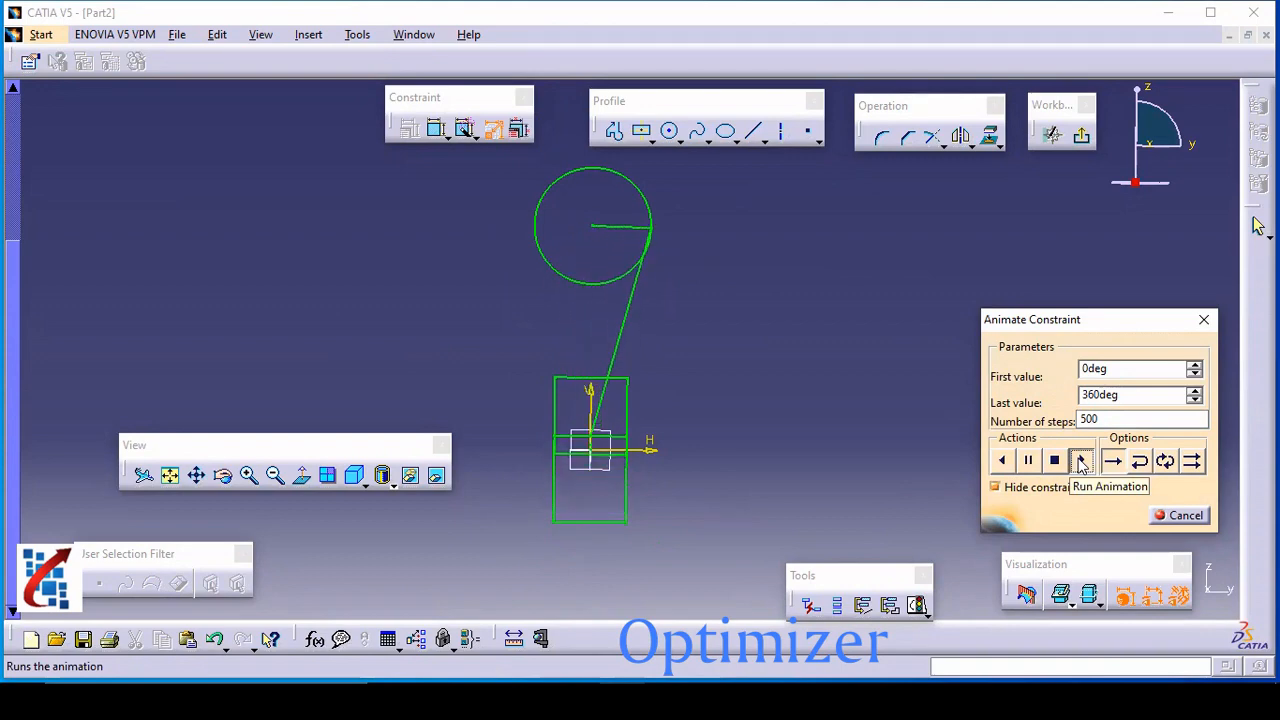
left_click(1080, 460)
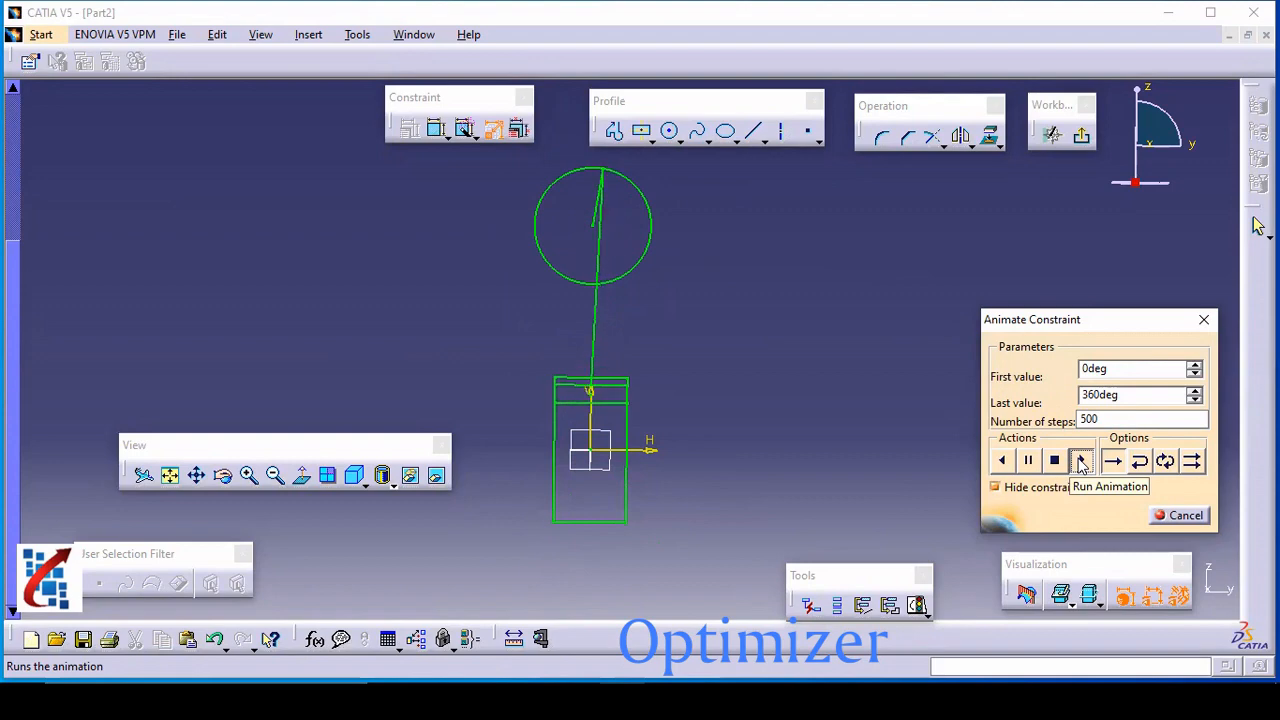
left_click(1080, 460)
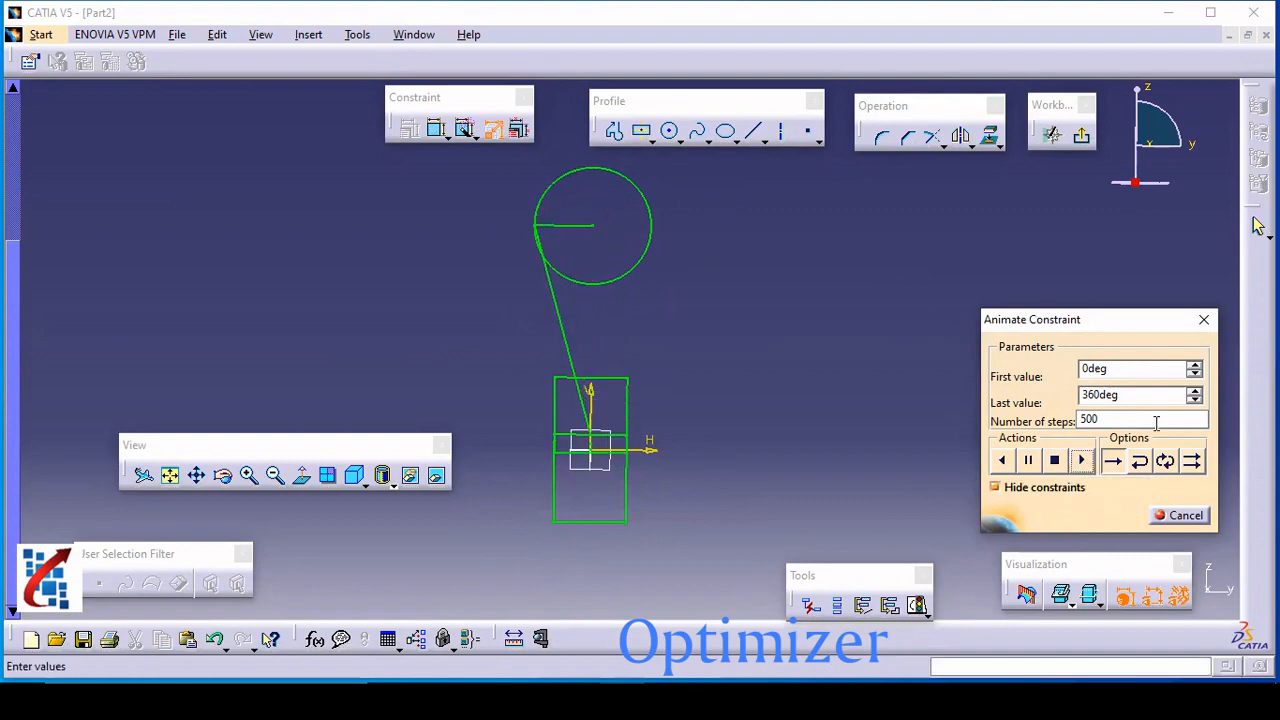
type("300")
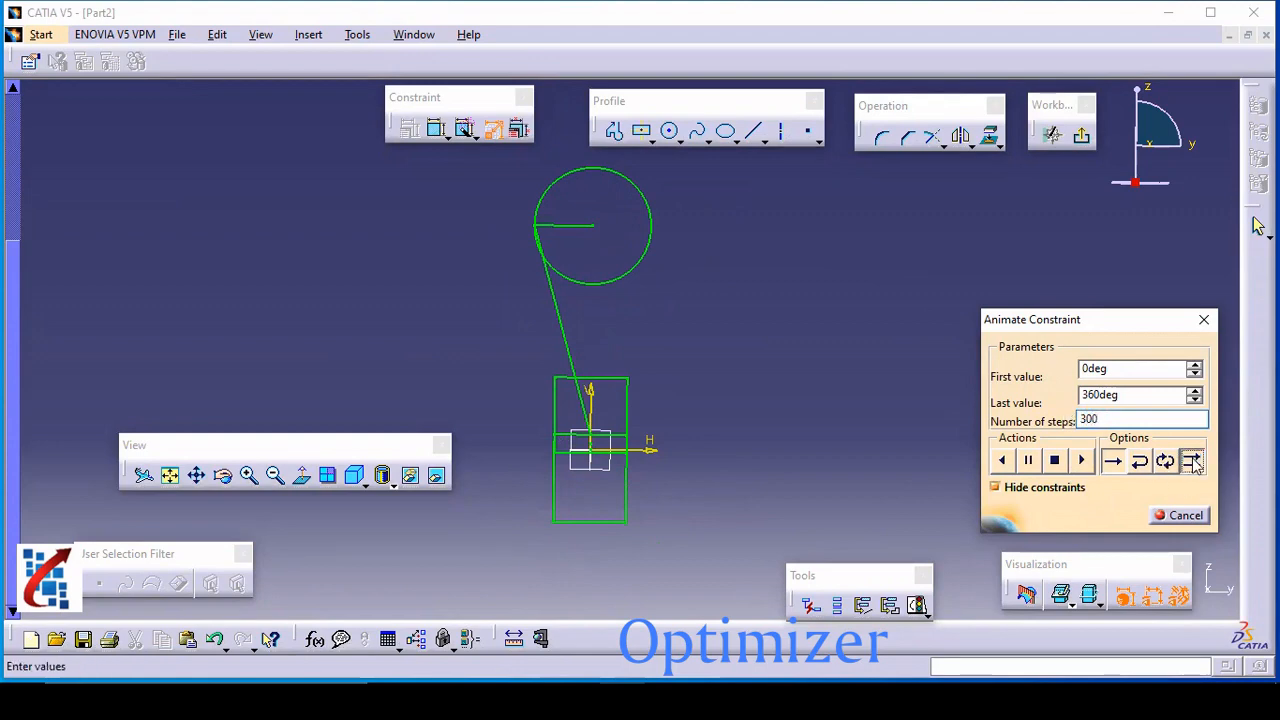
left_click(1080, 460)
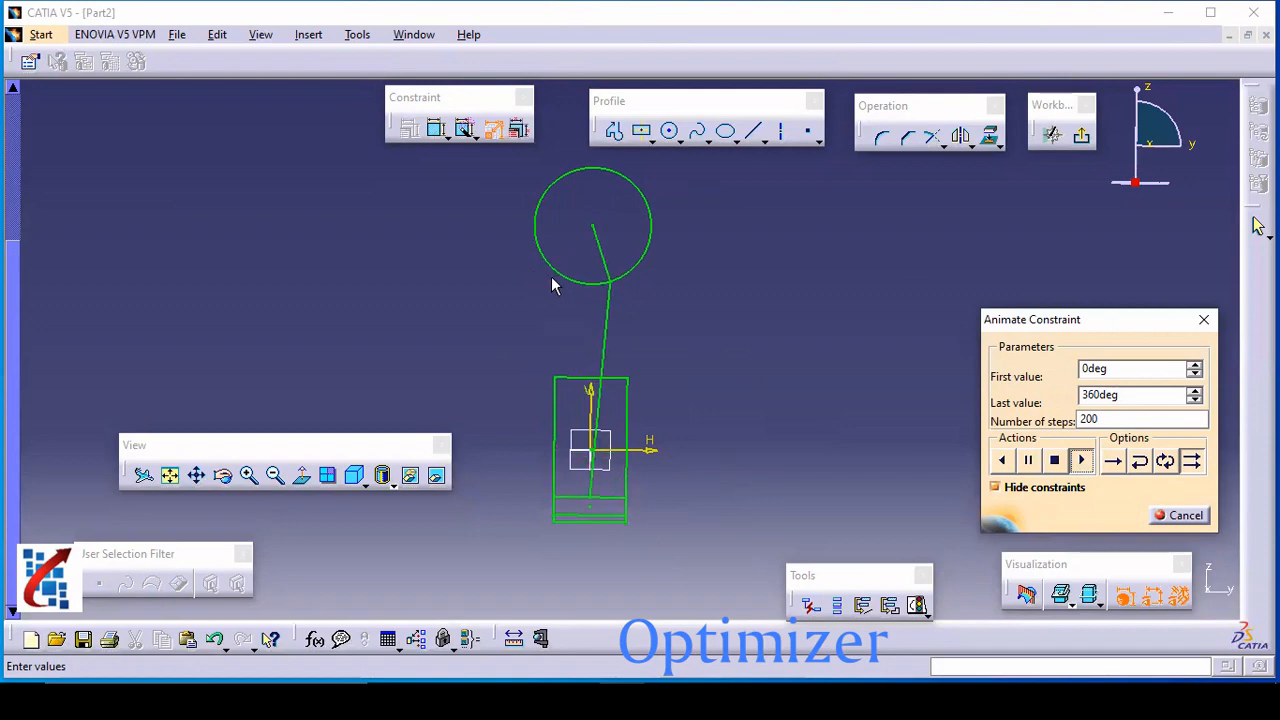
Cancel the Animate Constraint dialog so the sketch shows all its dimensions again
left_click(1080, 460)
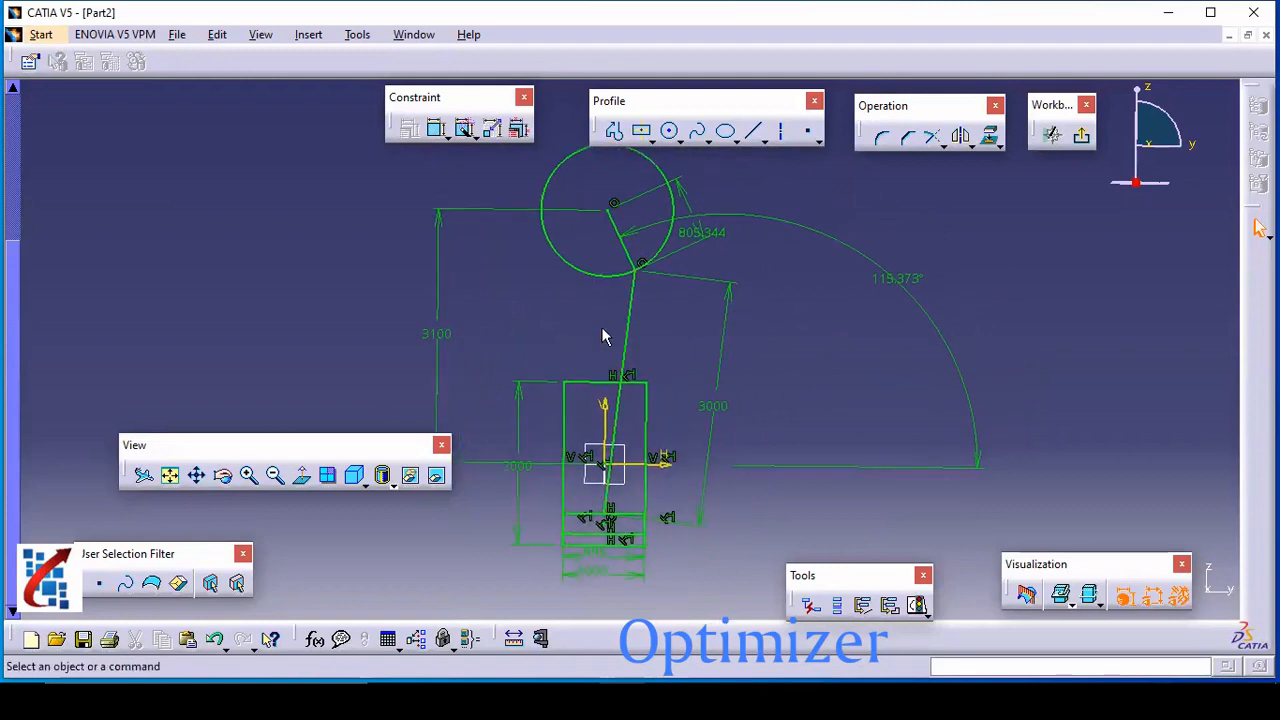
mouse_move(492, 128)
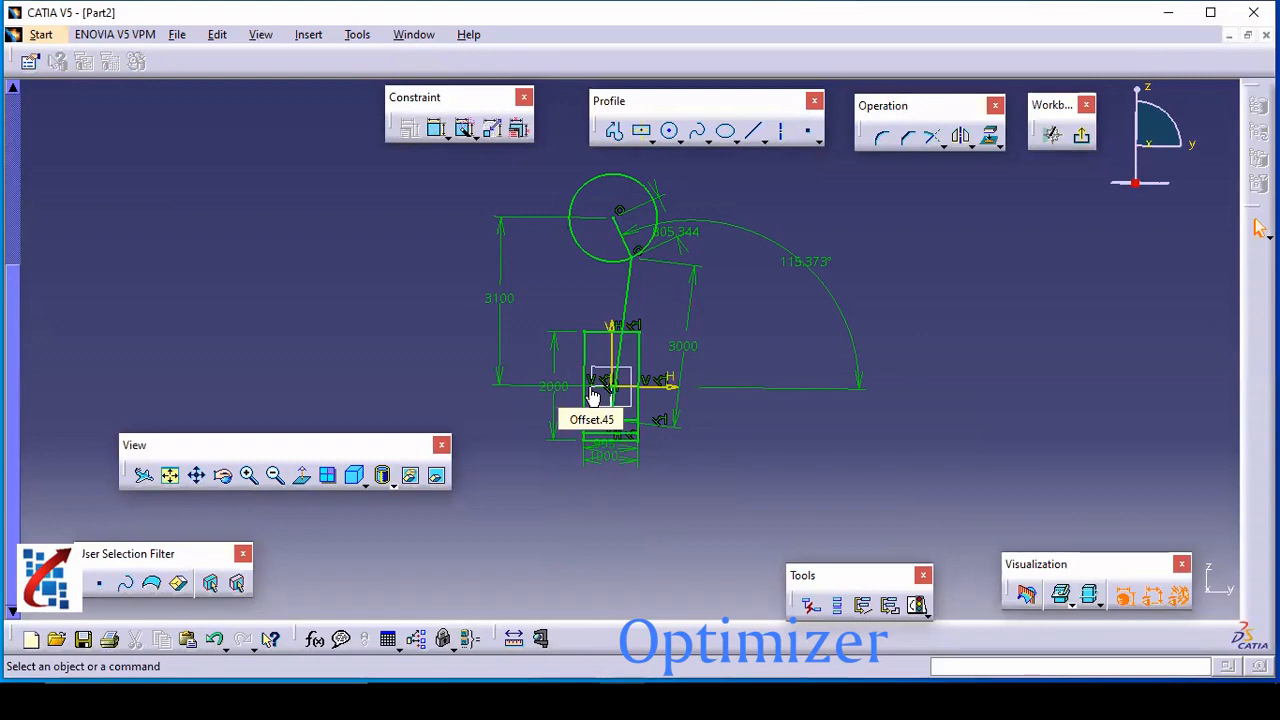
mouse_move(836, 178)
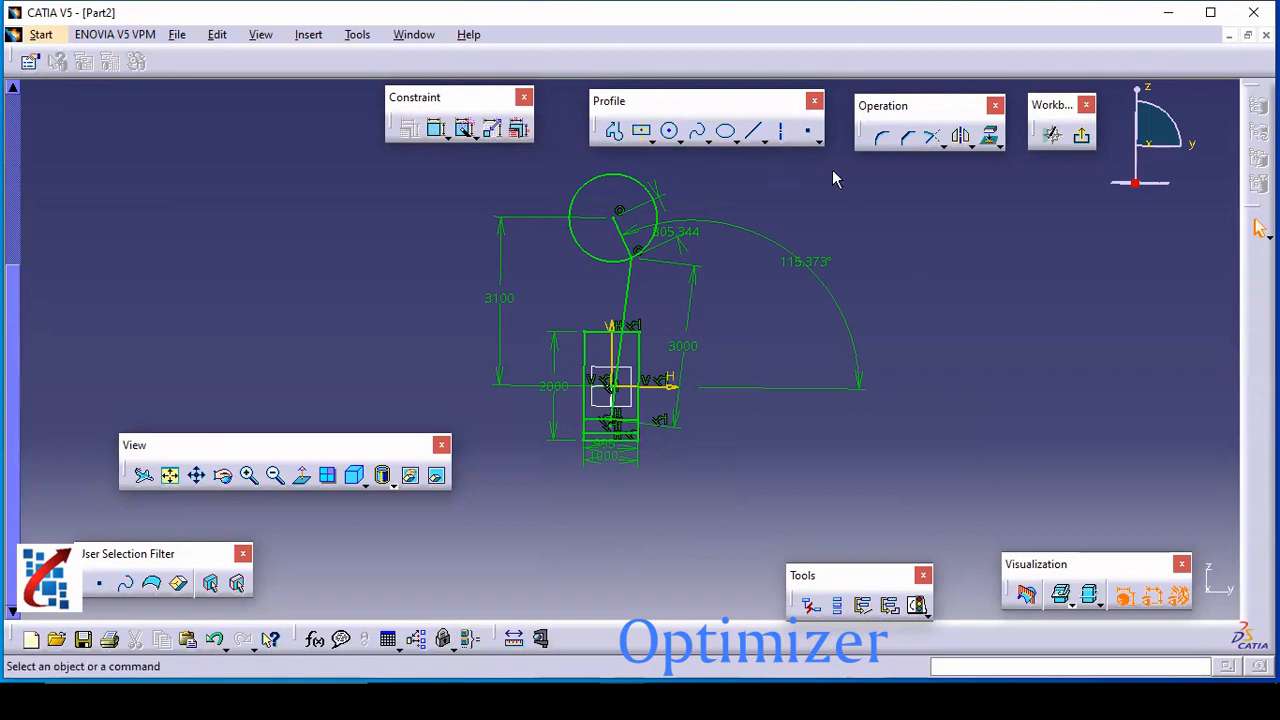
mouse_move(692, 252)
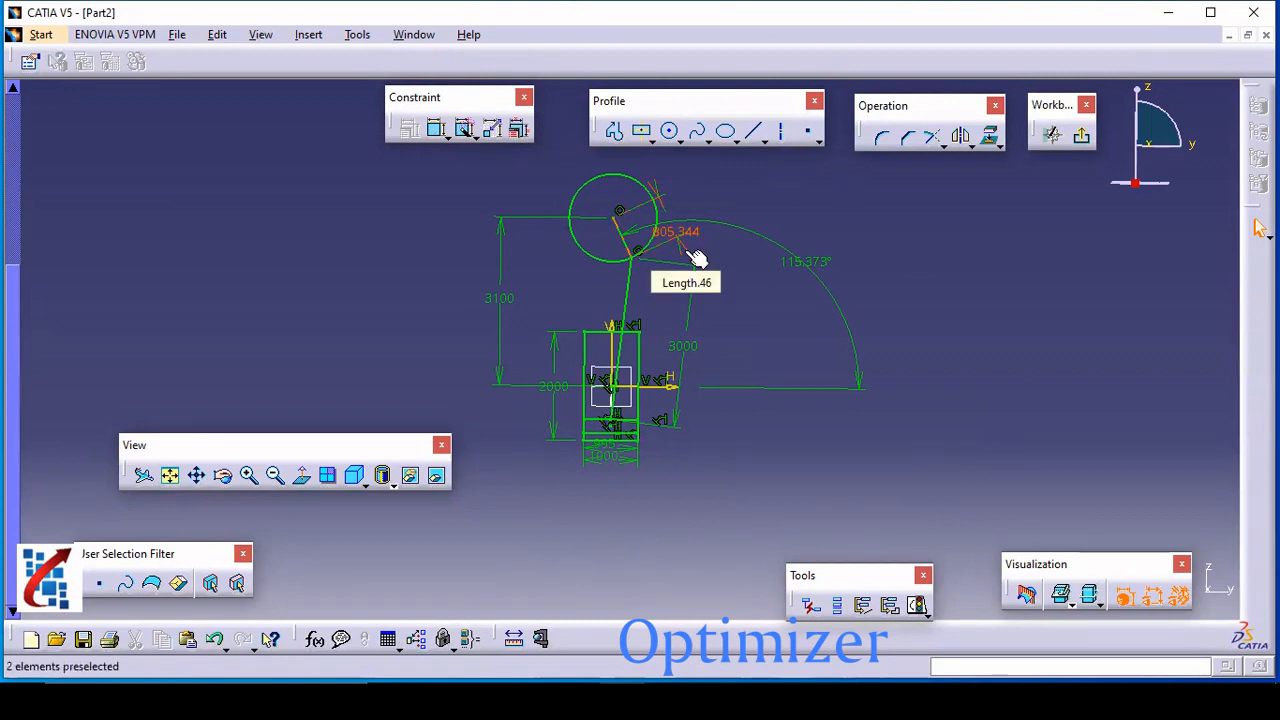
mouse_move(710, 590)
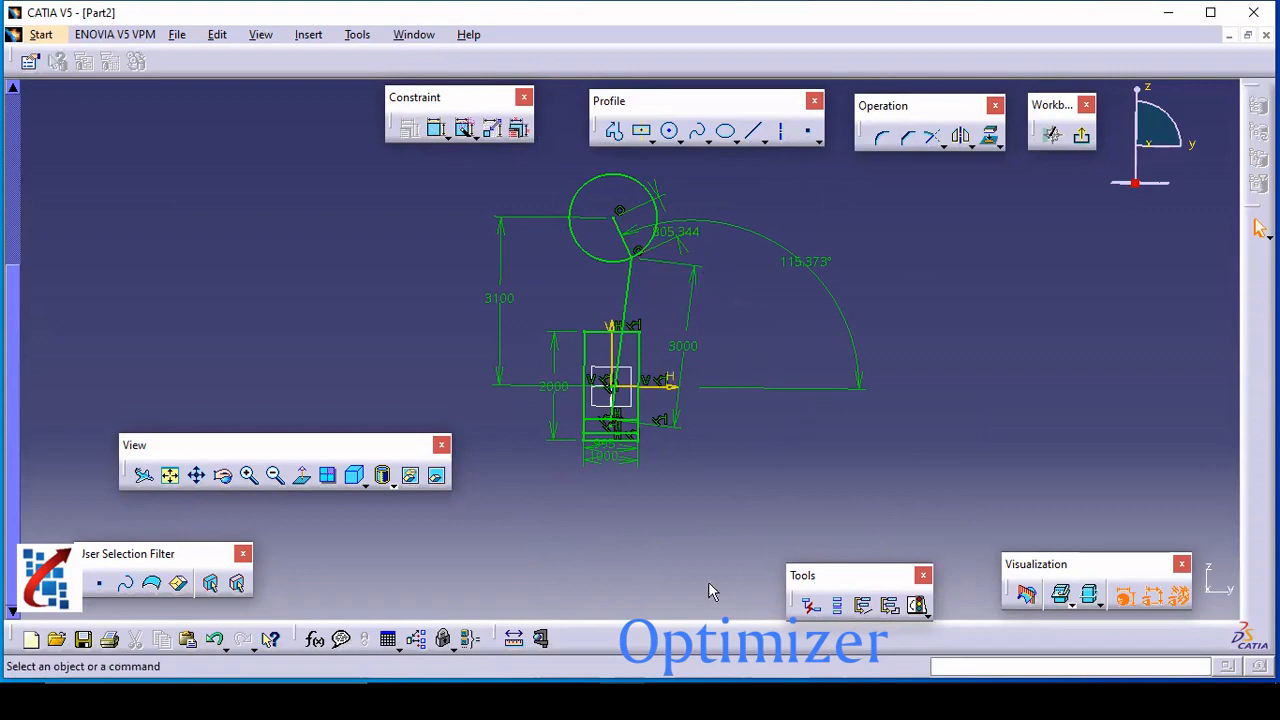
mouse_move(600, 656)
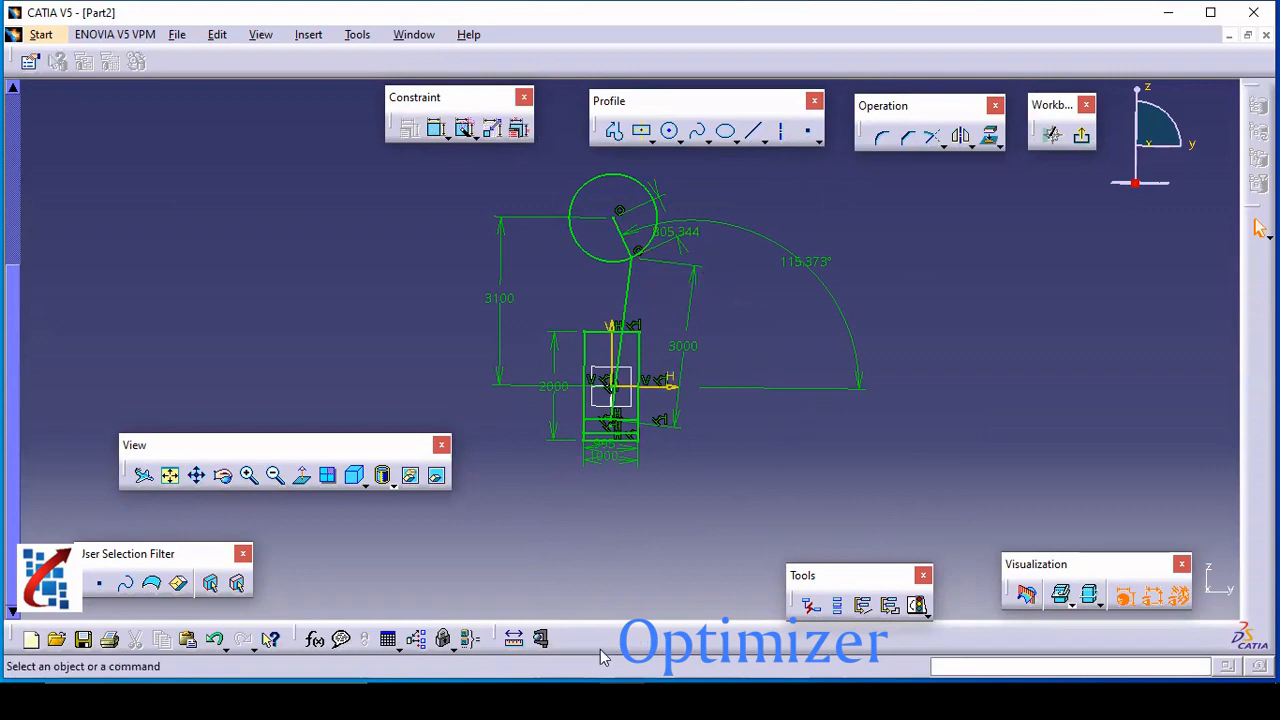